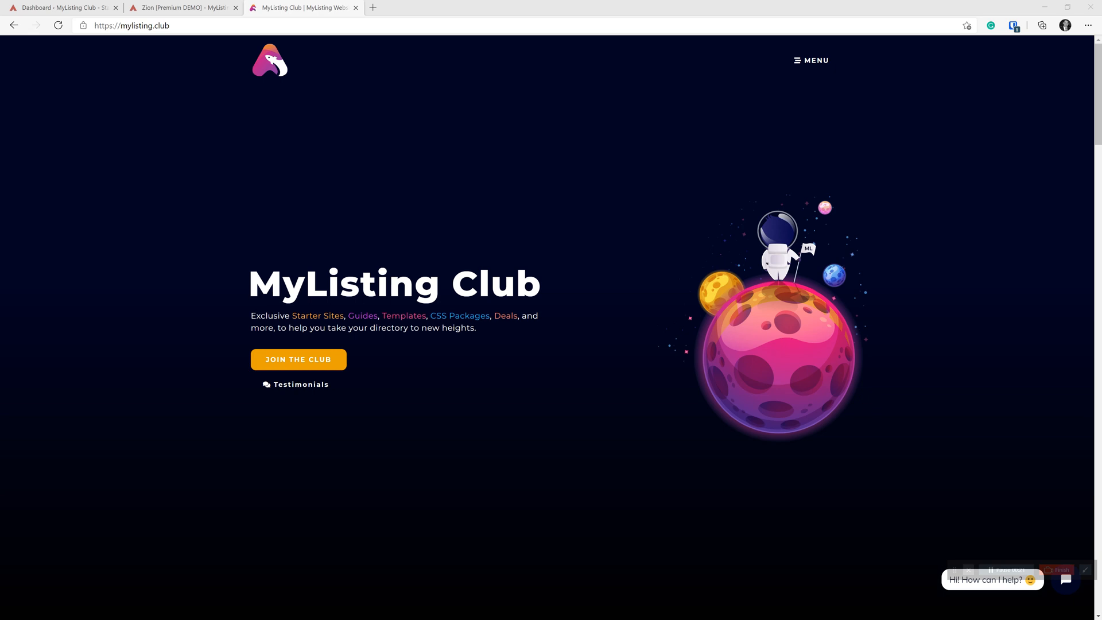
{"action": "mouse_move", "coordinate": [1022, 235]}
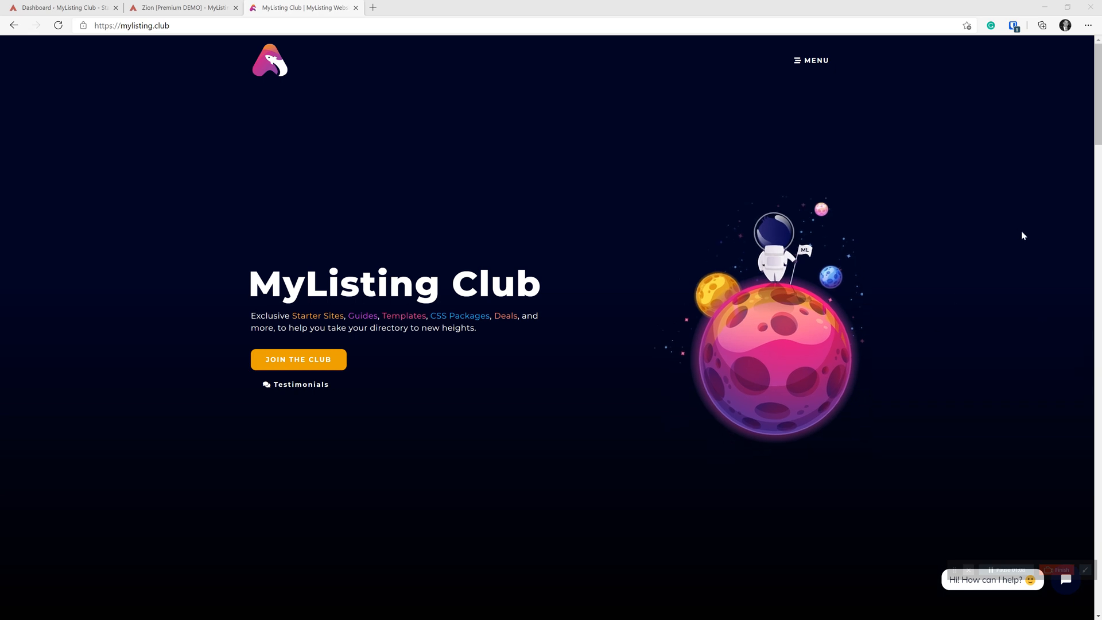
Navigate to the Partner Deals page and scroll to the Permalink Manager deal card
{"action": "left_click", "coordinate": [811, 60]}
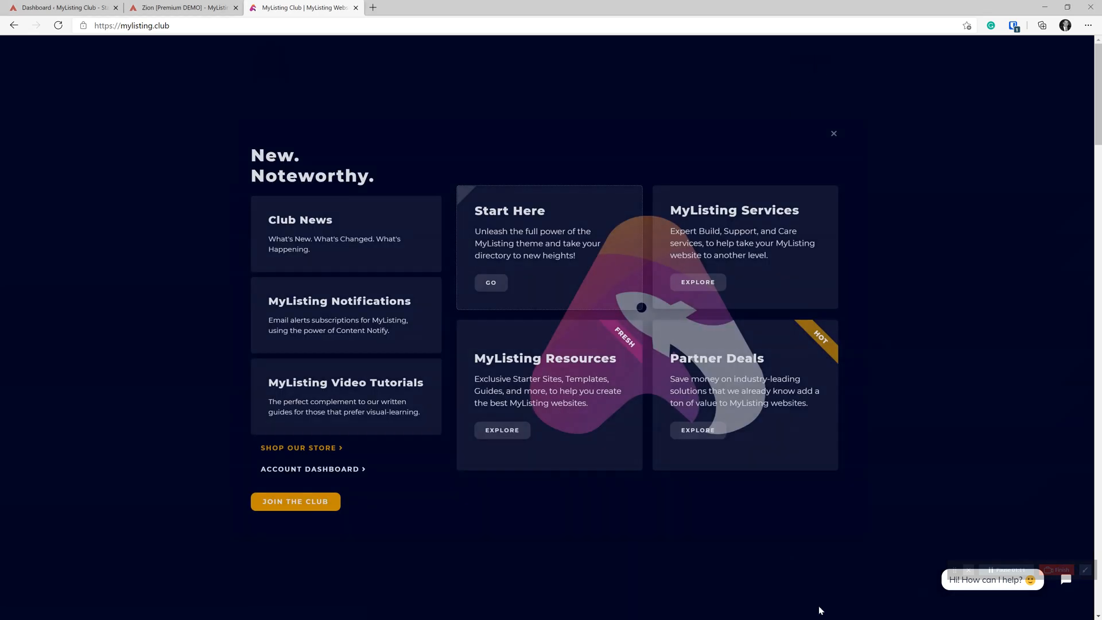
{"action": "left_click", "coordinate": [697, 429]}
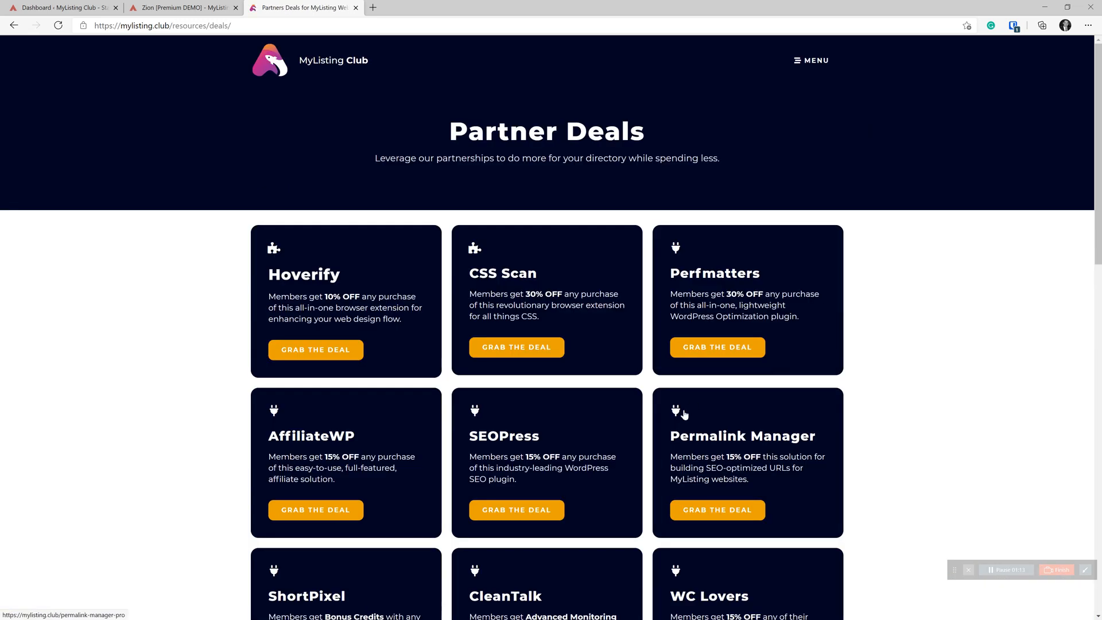
{"action": "scroll", "scroll_direction": "down", "scroll_amount": 3}
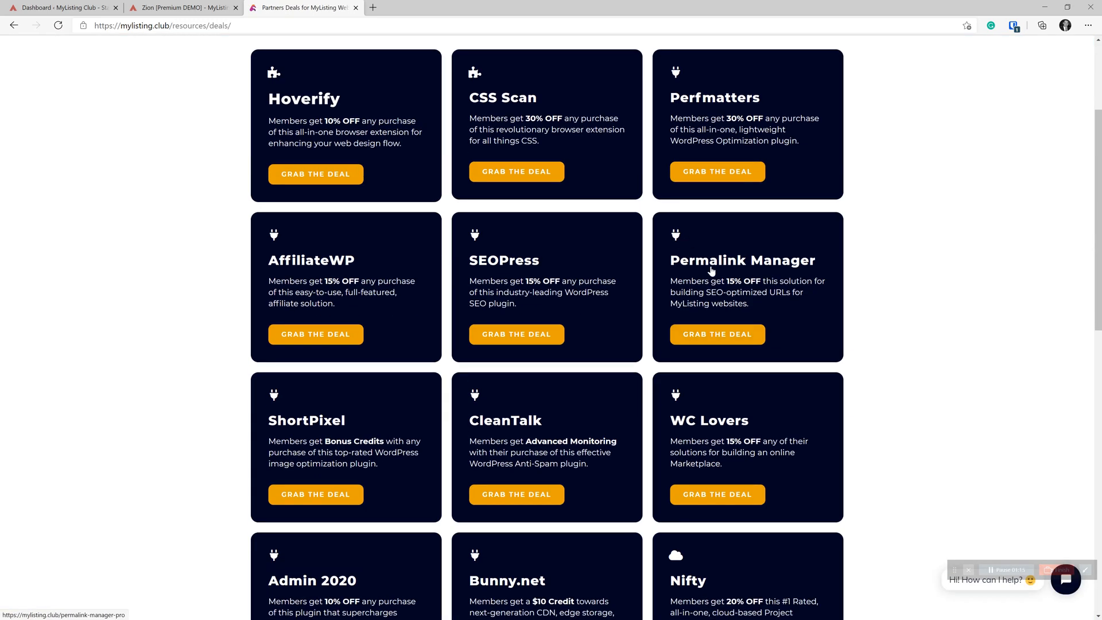
{"action": "mouse_move", "coordinate": [712, 303]}
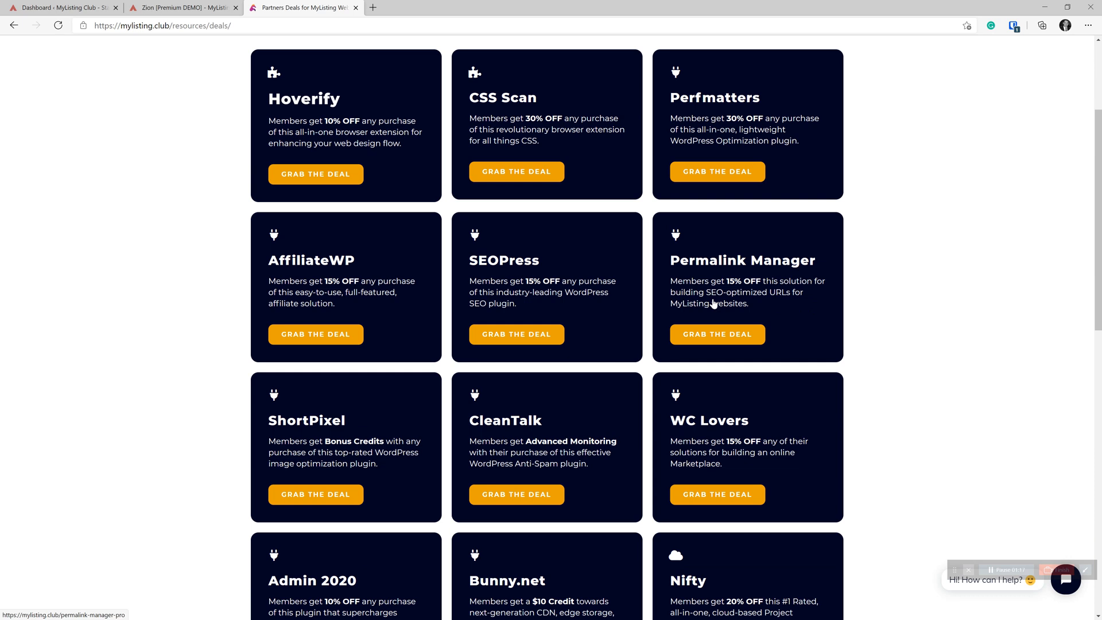
{"action": "scroll", "scroll_direction": "up", "scroll_amount": 3}
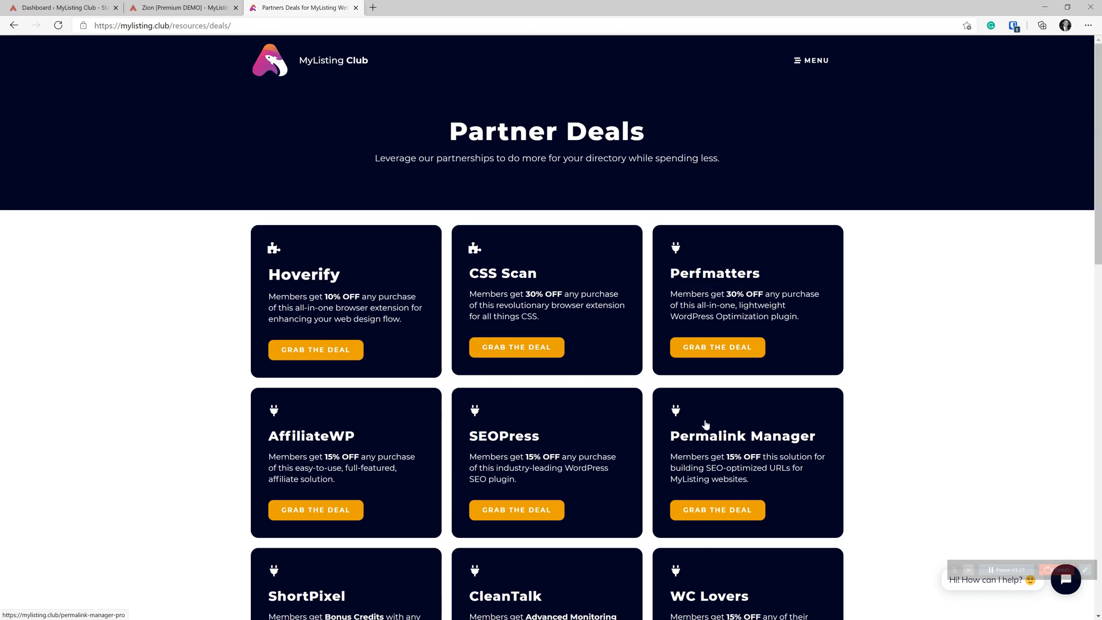
{"action": "mouse_move", "coordinate": [808, 421]}
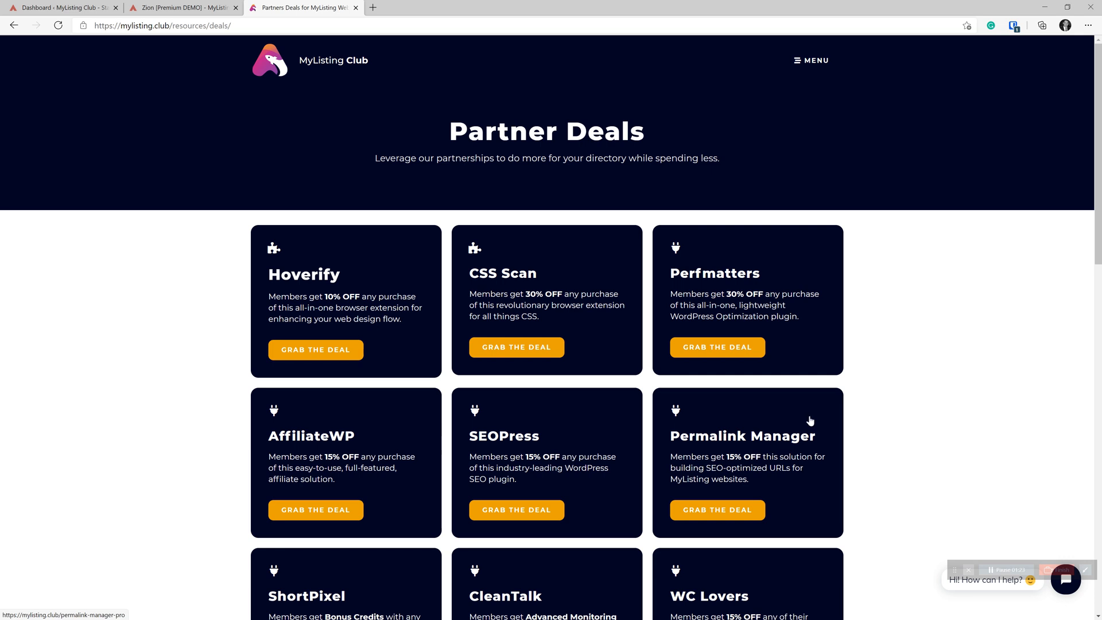
{"action": "mouse_move", "coordinate": [709, 432]}
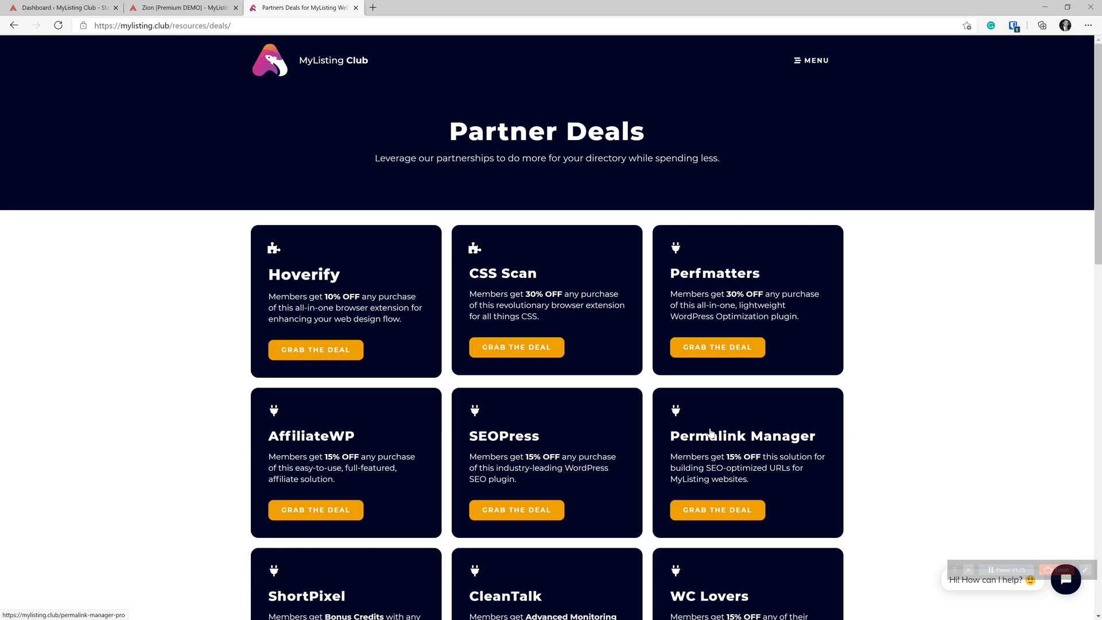
{"action": "mouse_move", "coordinate": [265, 146]}
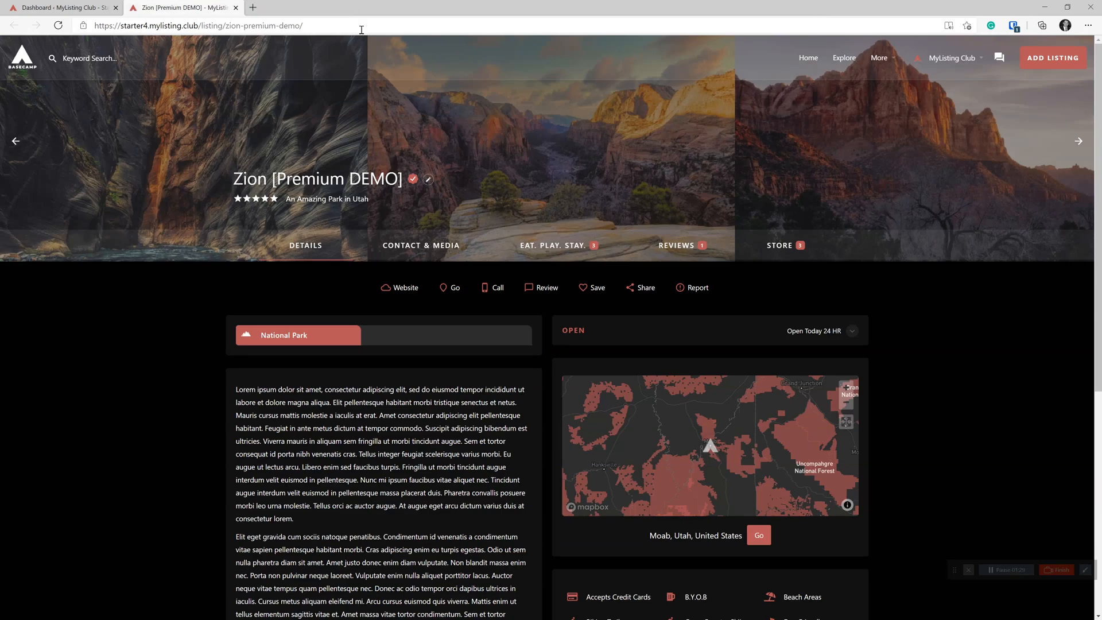
{"action": "mouse_move", "coordinate": [157, 422]}
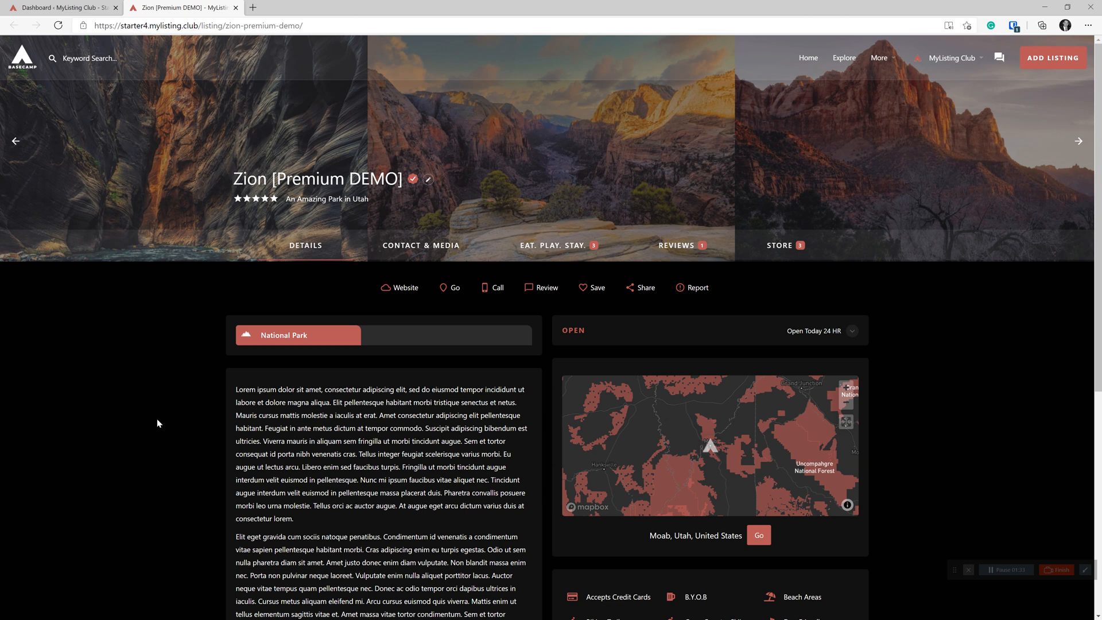
{"action": "mouse_move", "coordinate": [180, 438]}
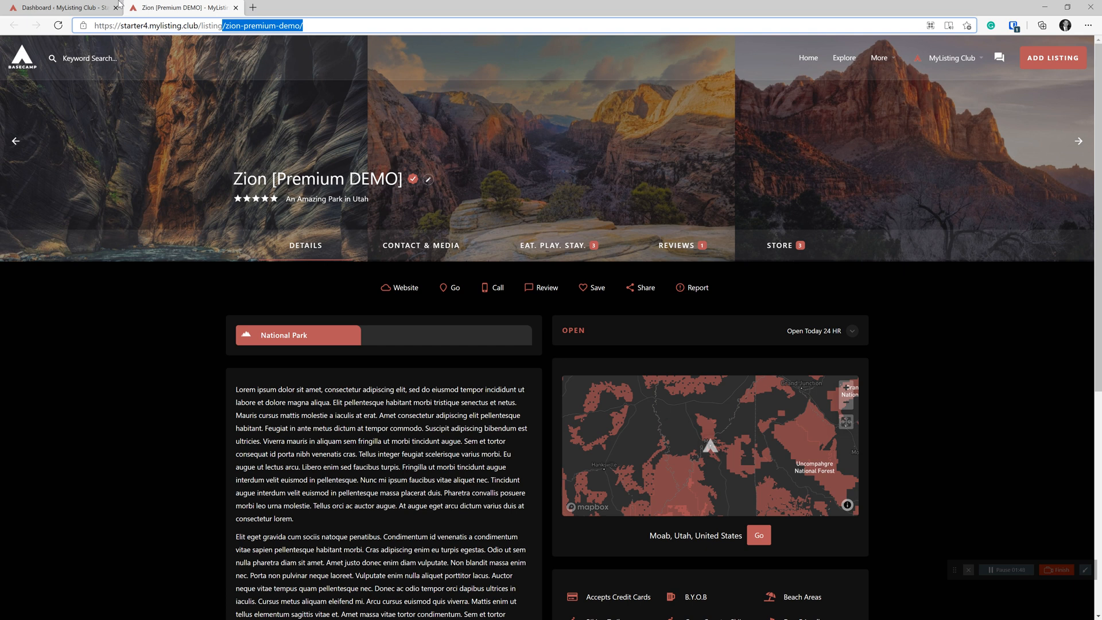
{"action": "mouse_move", "coordinate": [204, 439]}
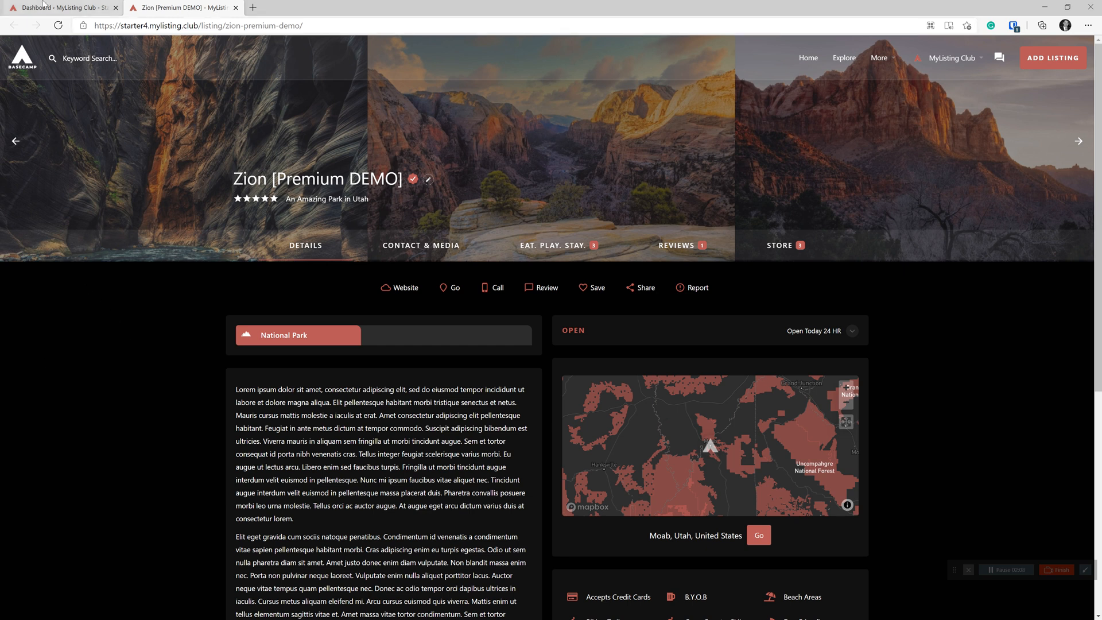
Switch from the Zion demo listing to the WordPress admin dashboard tab
{"action": "left_click", "coordinate": [62, 7]}
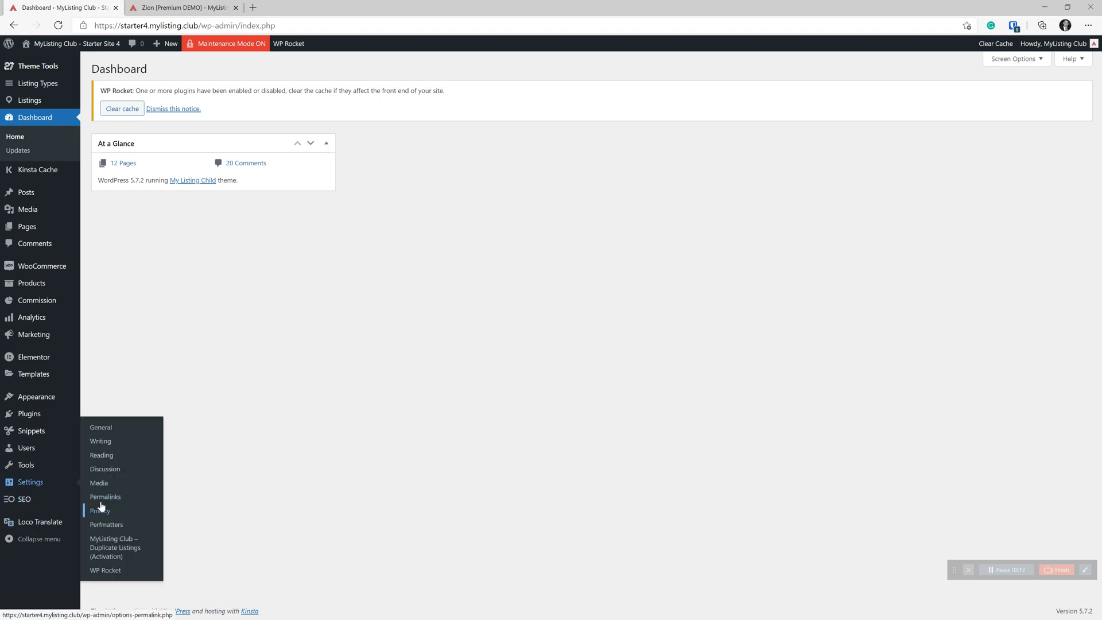
Locate the Optional Listing base field in Permalink Settings and copy the %listing_region% tag
{"action": "left_click", "coordinate": [105, 496]}
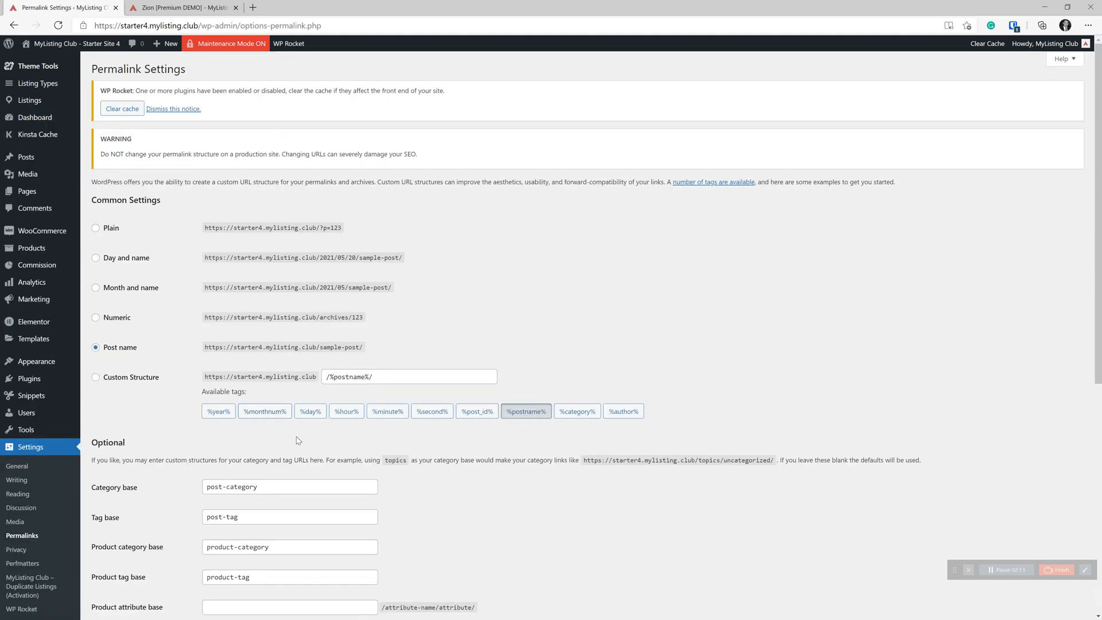
{"action": "scroll", "scroll_direction": "down", "scroll_amount": 3}
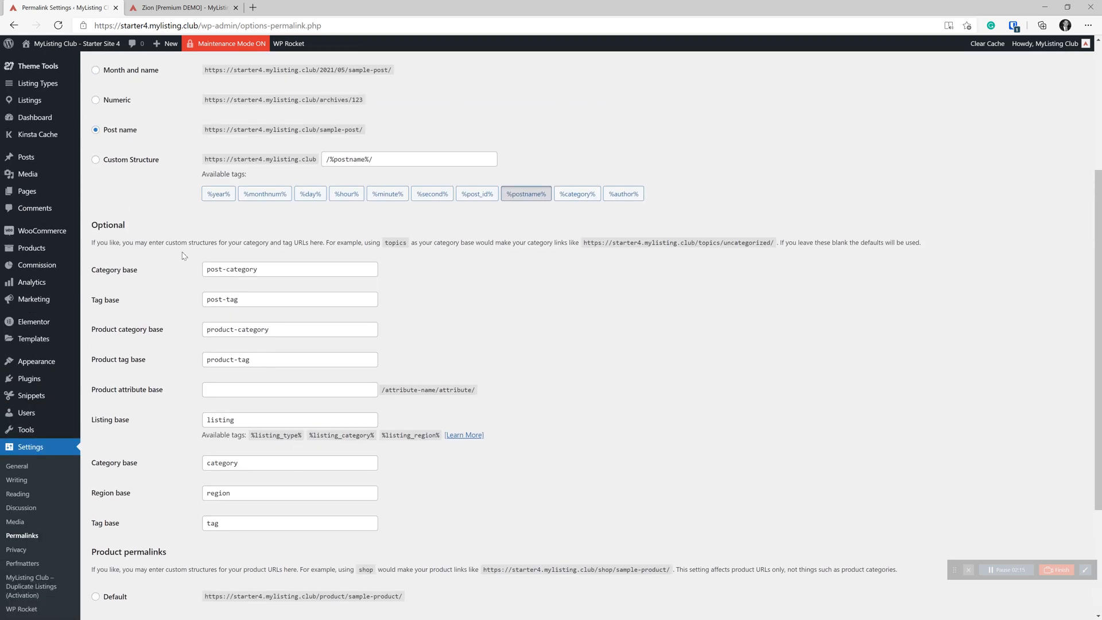
{"action": "double_click", "coordinate": [108, 224]}
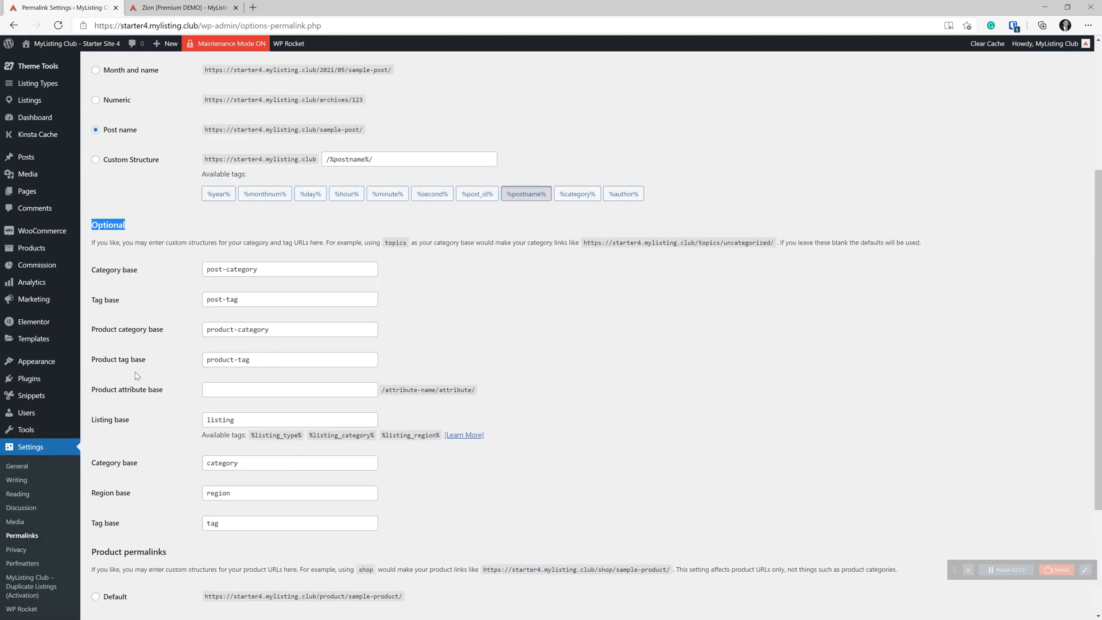
{"action": "scroll", "scroll_direction": "down", "scroll_amount": 3}
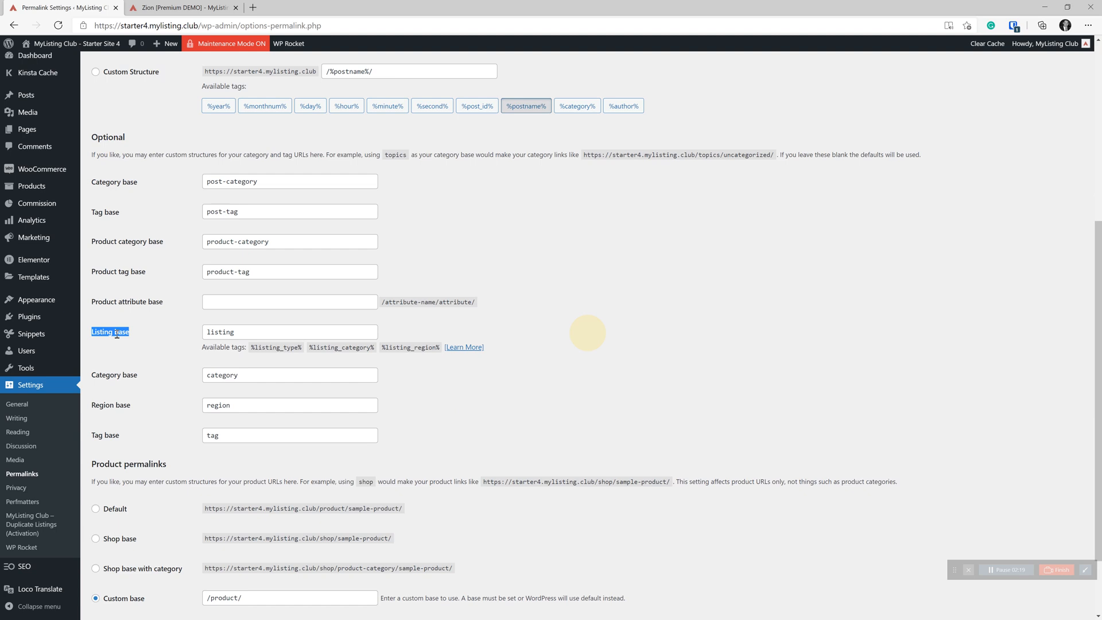
{"action": "triple_click", "coordinate": [290, 332]}
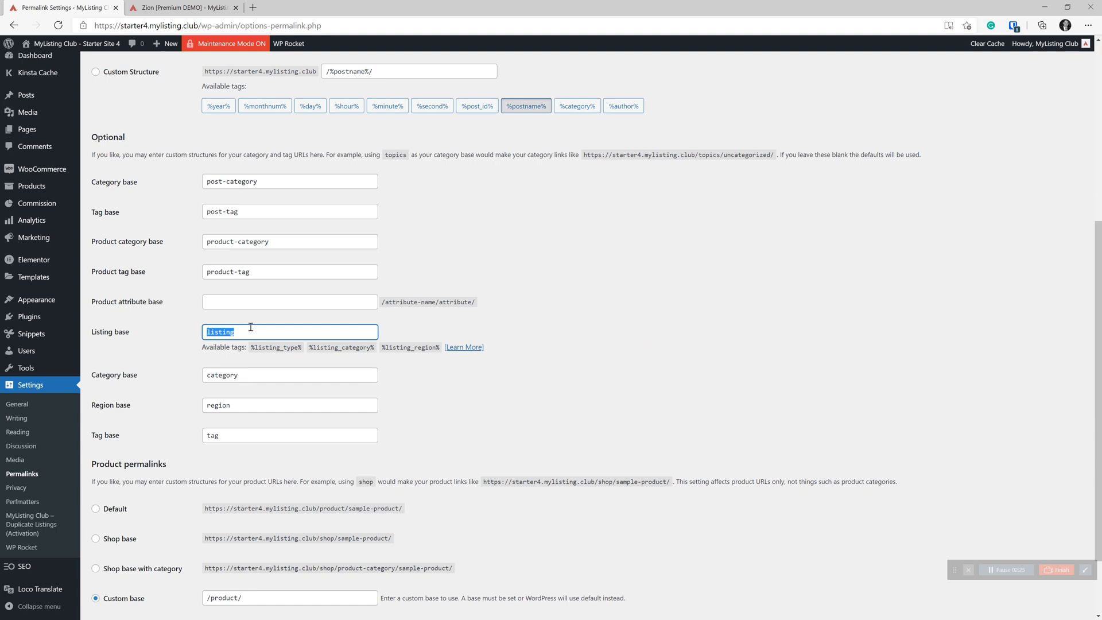
{"action": "mouse_move", "coordinate": [342, 323]}
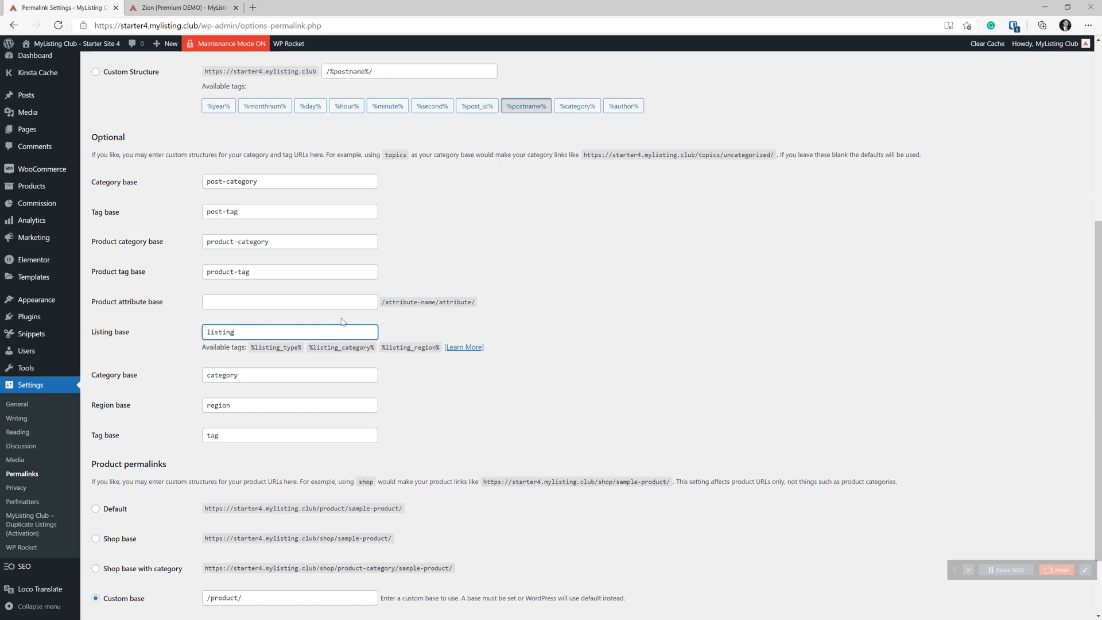
{"action": "mouse_move", "coordinate": [311, 354]}
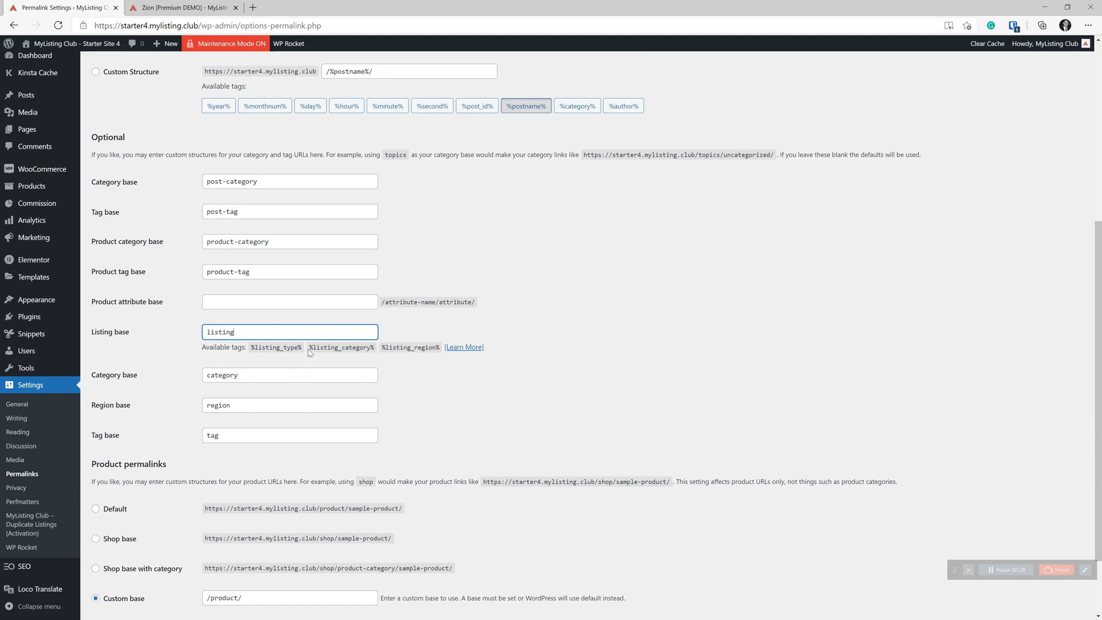
{"action": "mouse_move", "coordinate": [440, 344]}
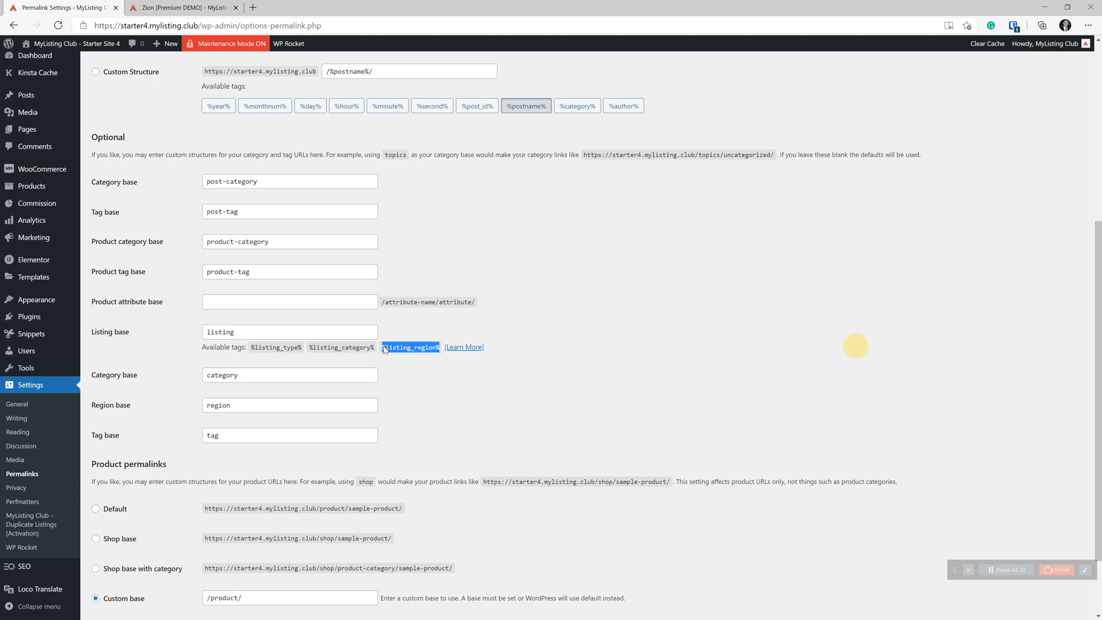
{"action": "right_click", "coordinate": [410, 347]}
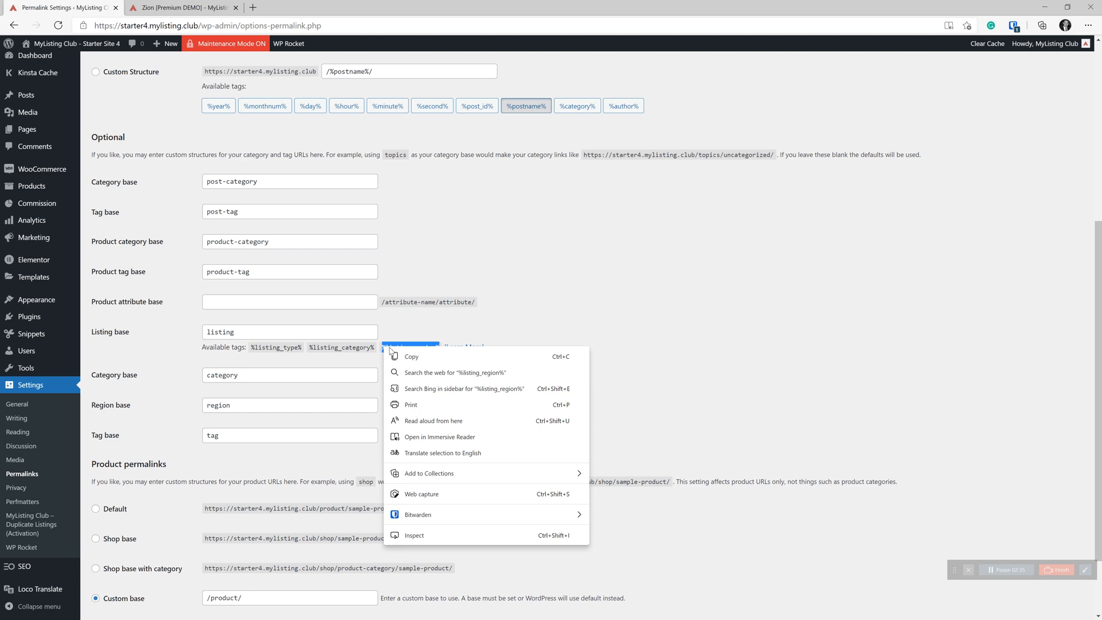
{"action": "mouse_move", "coordinate": [414, 356]}
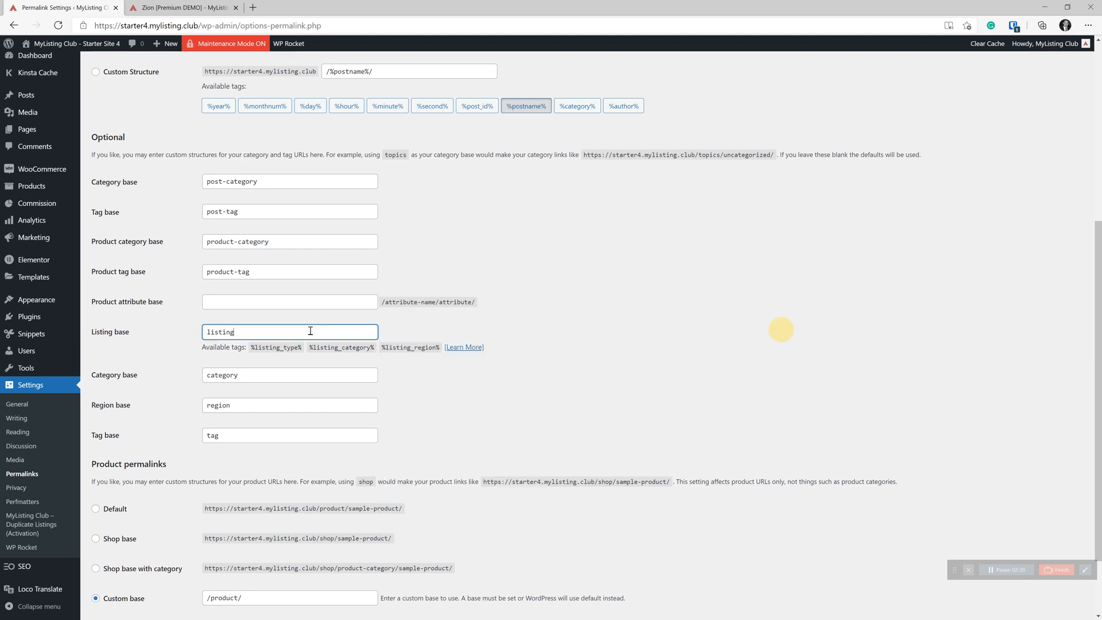
Build the Listing base as %listing_region%/%listing_type%/%listing_category%
{"action": "type", "text": "%listing_region%"}
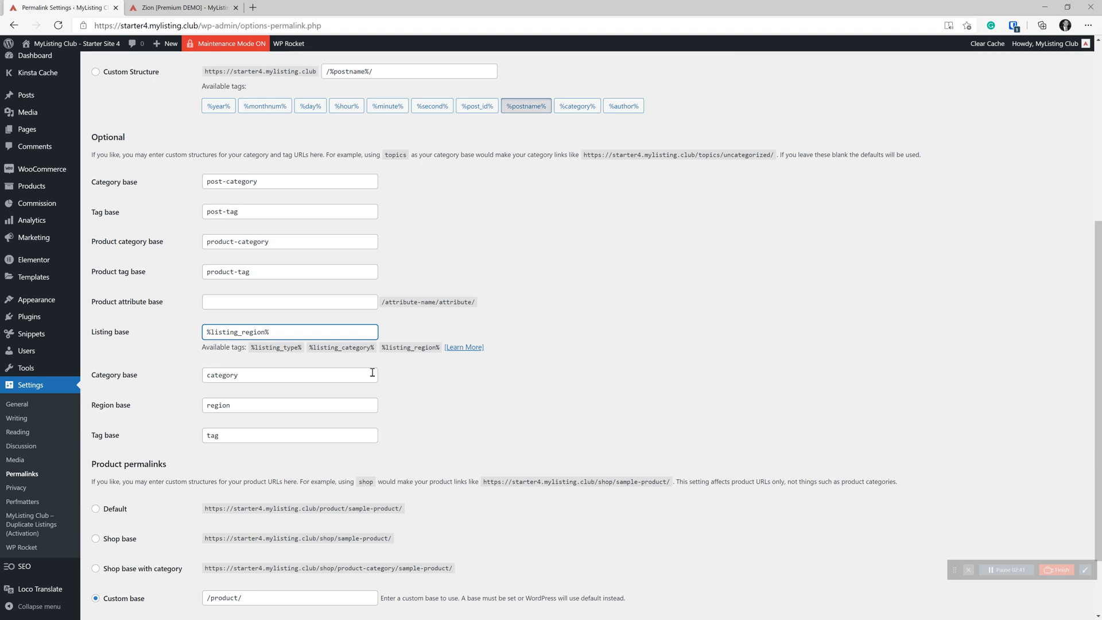
{"action": "double_click", "coordinate": [341, 347]}
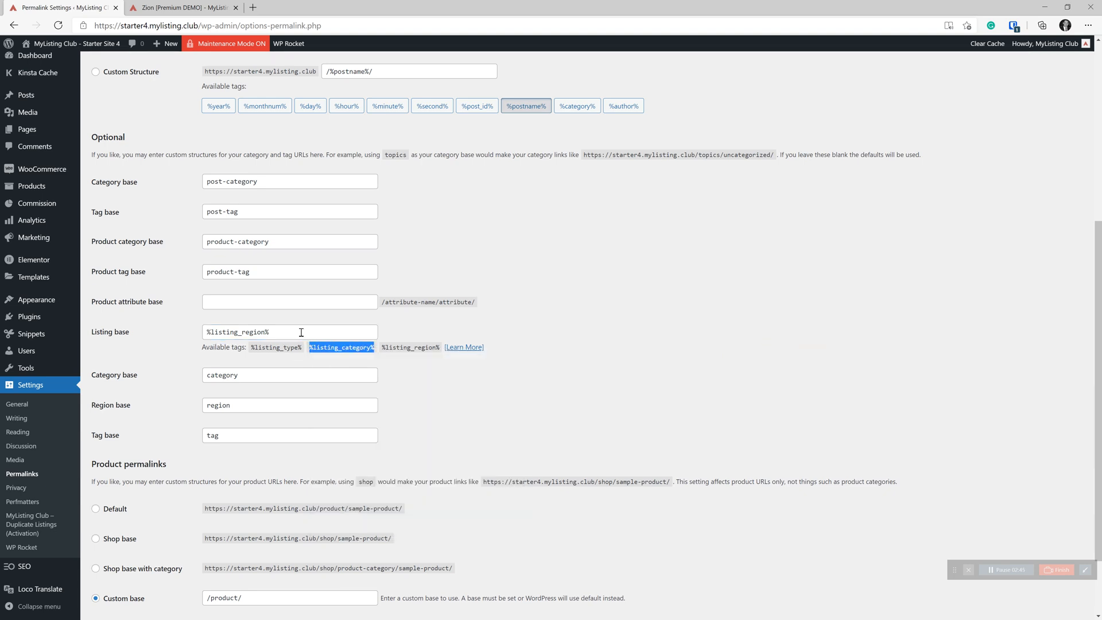
{"action": "left_click", "coordinate": [276, 347]}
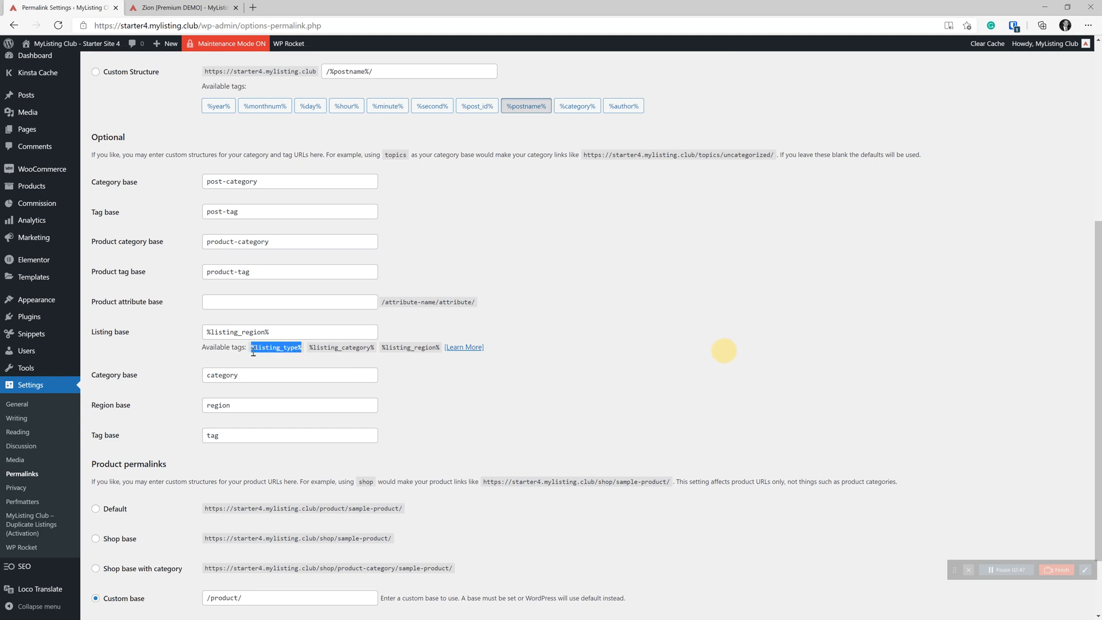
{"action": "left_click", "coordinate": [289, 332]}
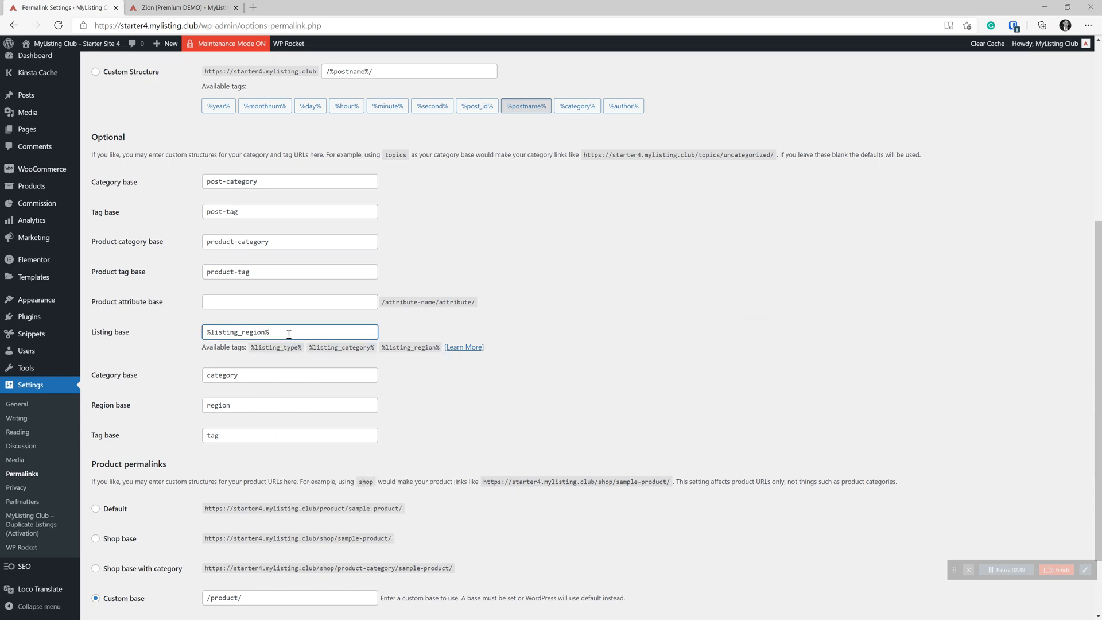
{"action": "type", "text": "/%listing_type%/%listing_cat"}
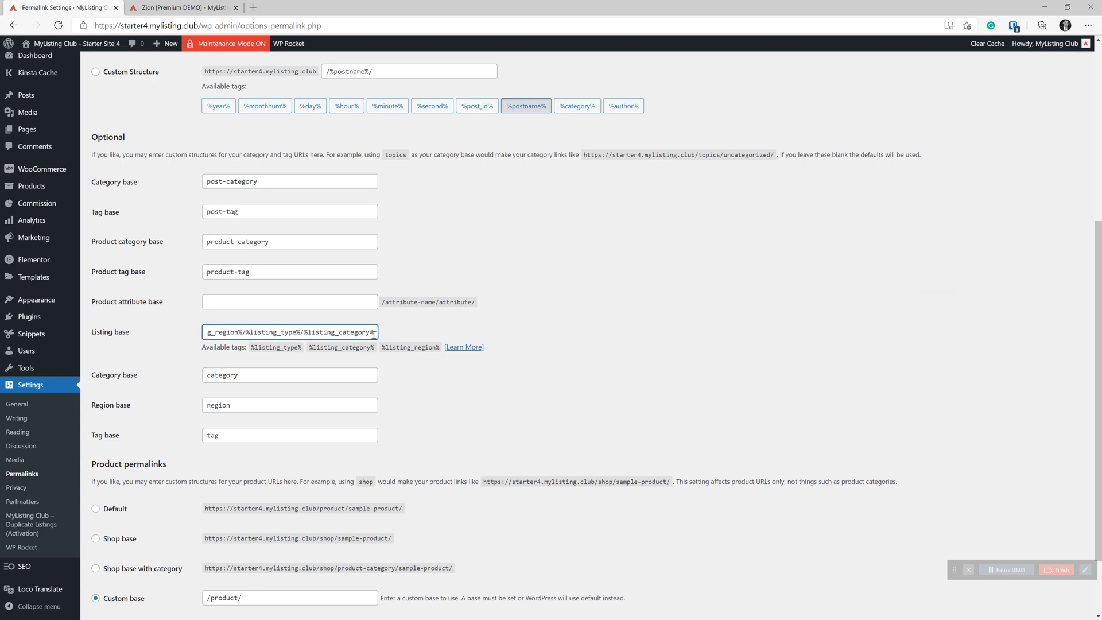
Save the permalink changes and return to the Zion listing tab
{"action": "scroll", "scroll_direction": "down", "scroll_amount": 3}
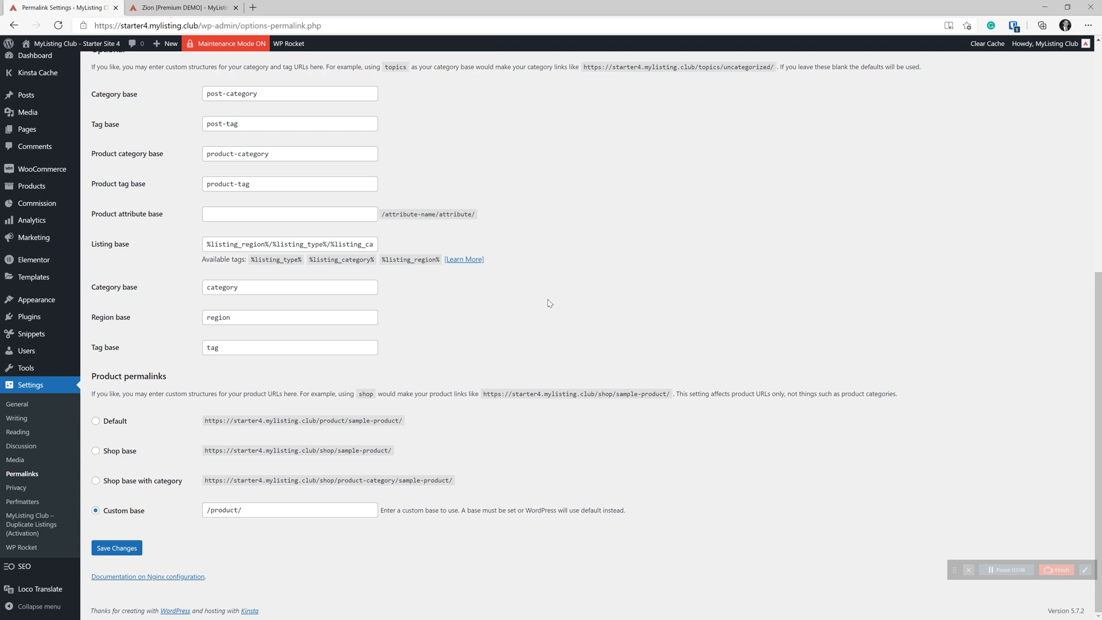
{"action": "left_click", "coordinate": [115, 548]}
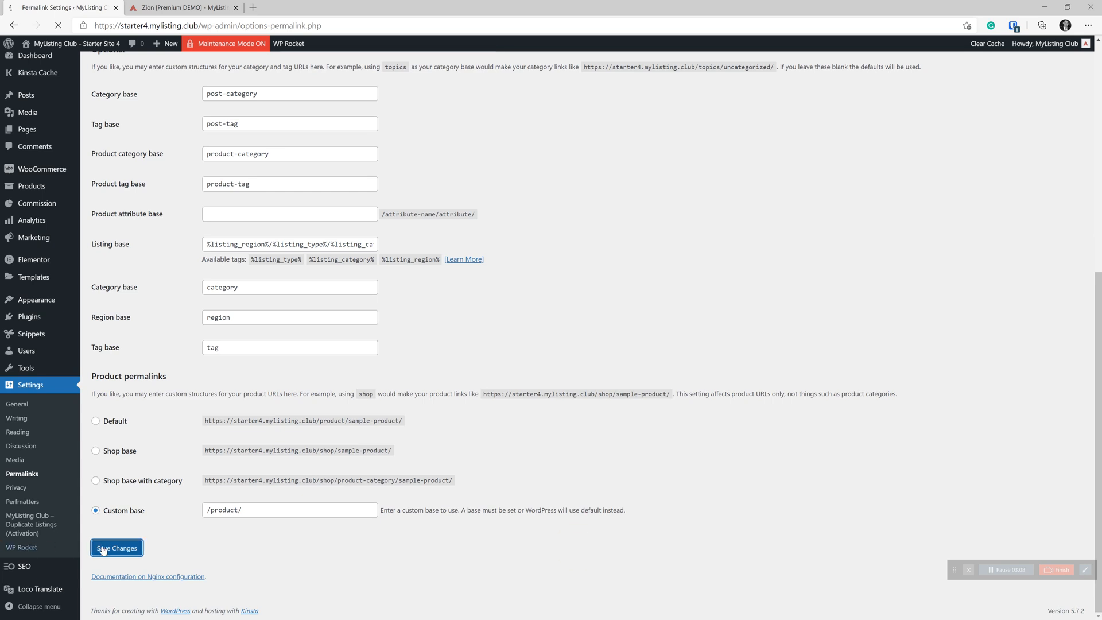
{"action": "left_click", "coordinate": [116, 547]}
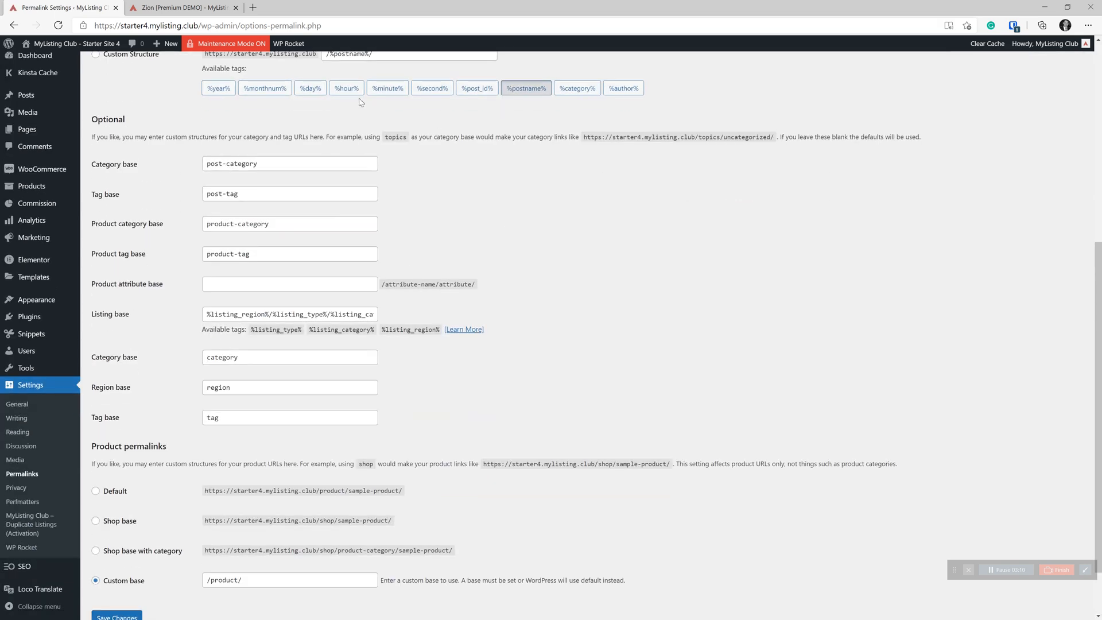
{"action": "left_click", "coordinate": [179, 9]}
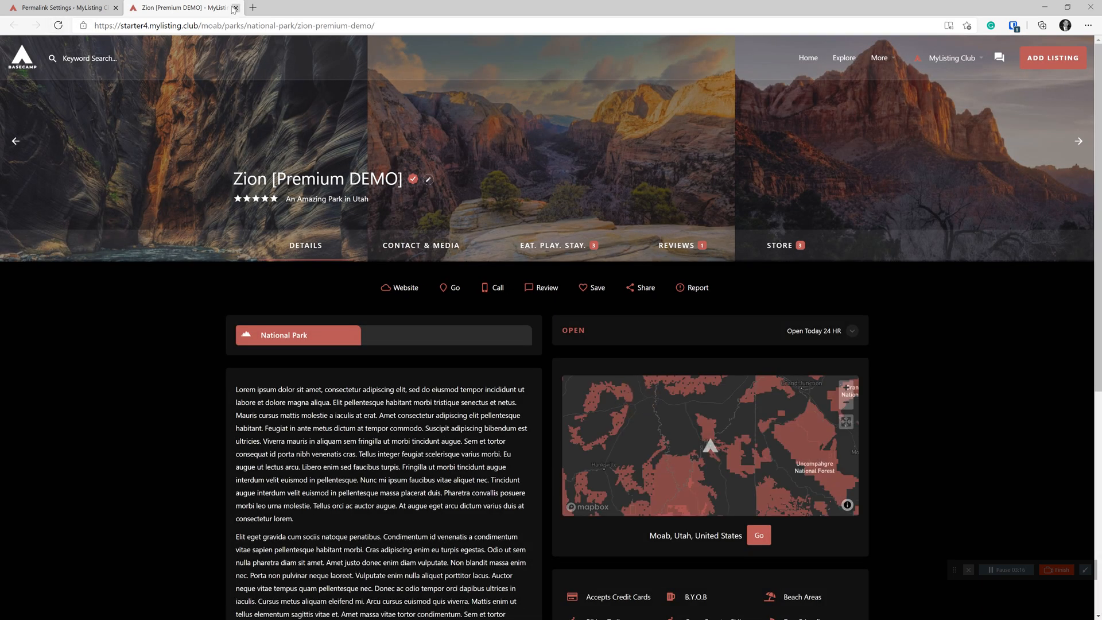
{"action": "left_click", "coordinate": [212, 26]}
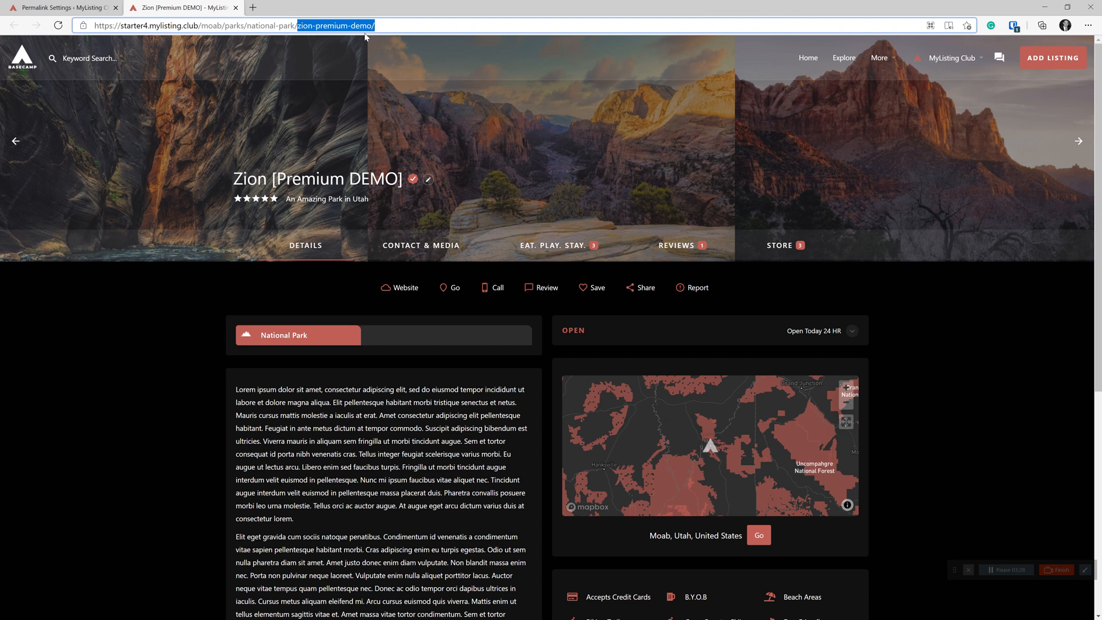
{"action": "mouse_move", "coordinate": [208, 24]}
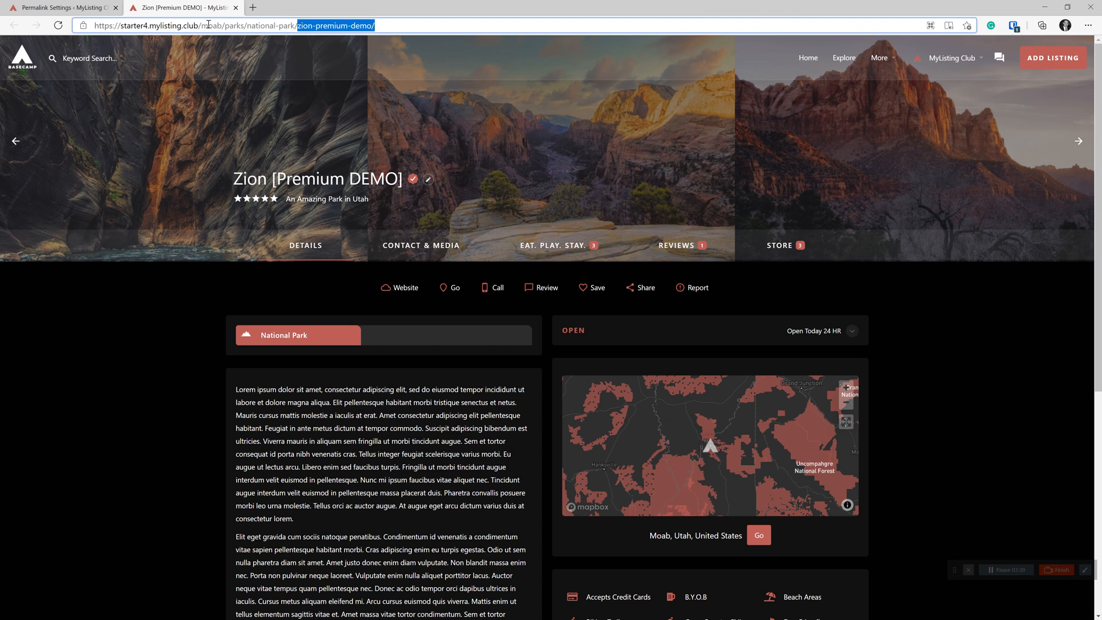
{"action": "double_click", "coordinate": [211, 25]}
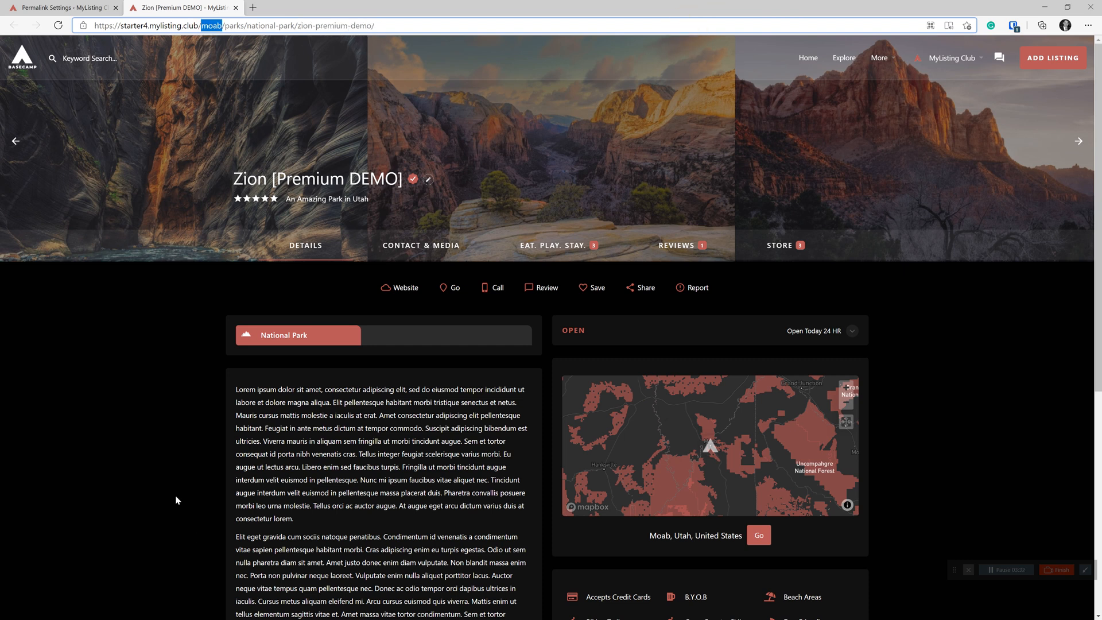
{"action": "mouse_move", "coordinate": [213, 54]}
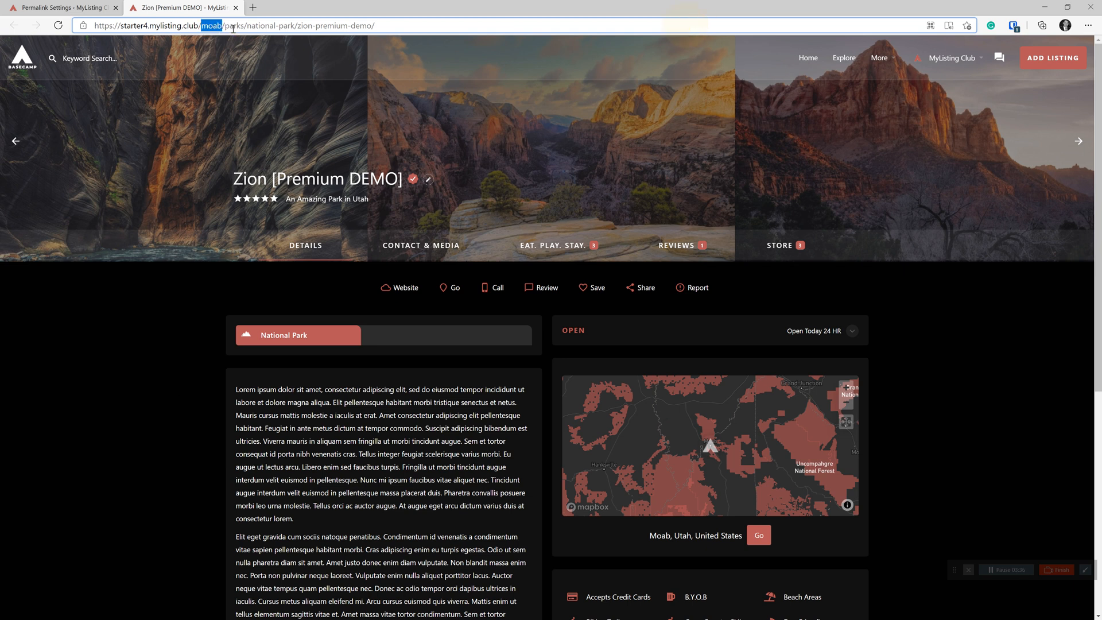
{"action": "left_click", "coordinate": [200, 25]}
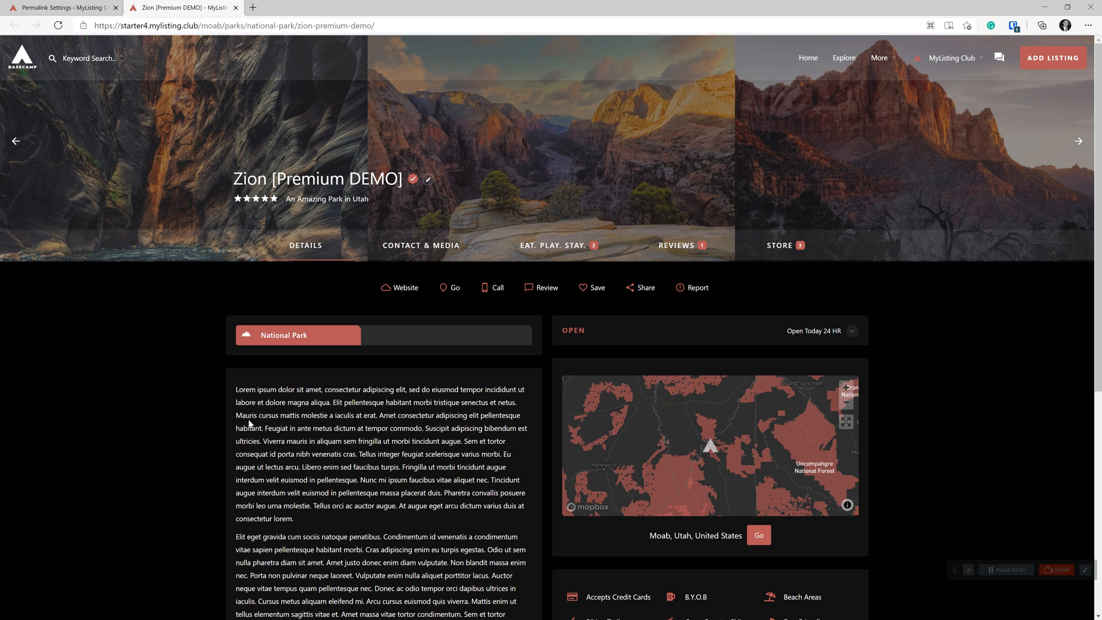
{"action": "left_click", "coordinate": [63, 8]}
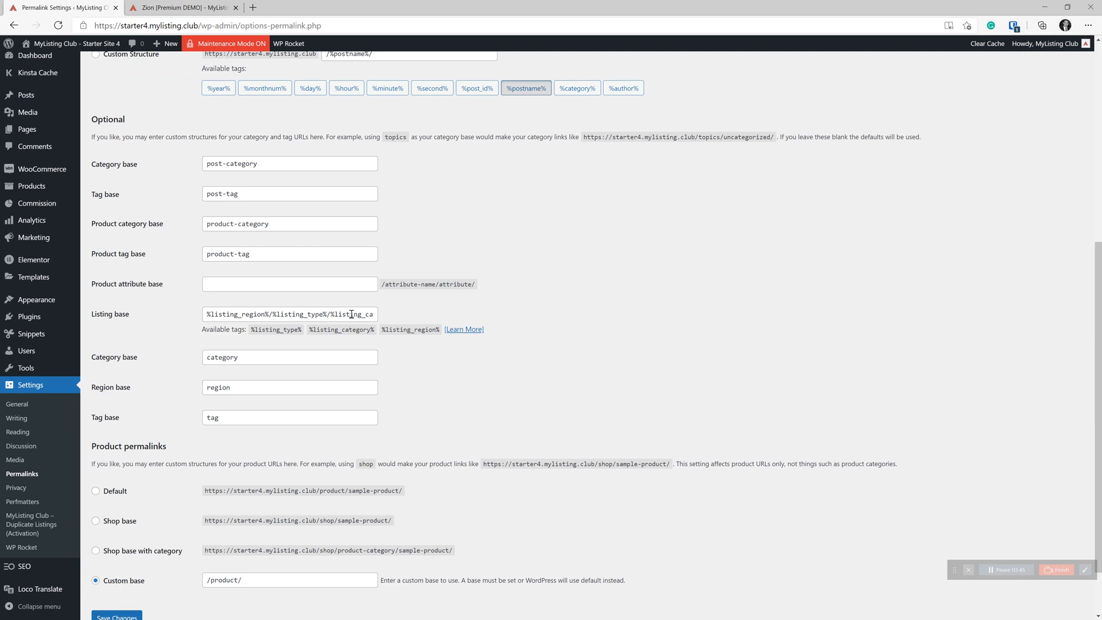
Reset the Listing base to plain 'listing', save, and go to the Plugins page
{"action": "triple_click", "coordinate": [289, 314]}
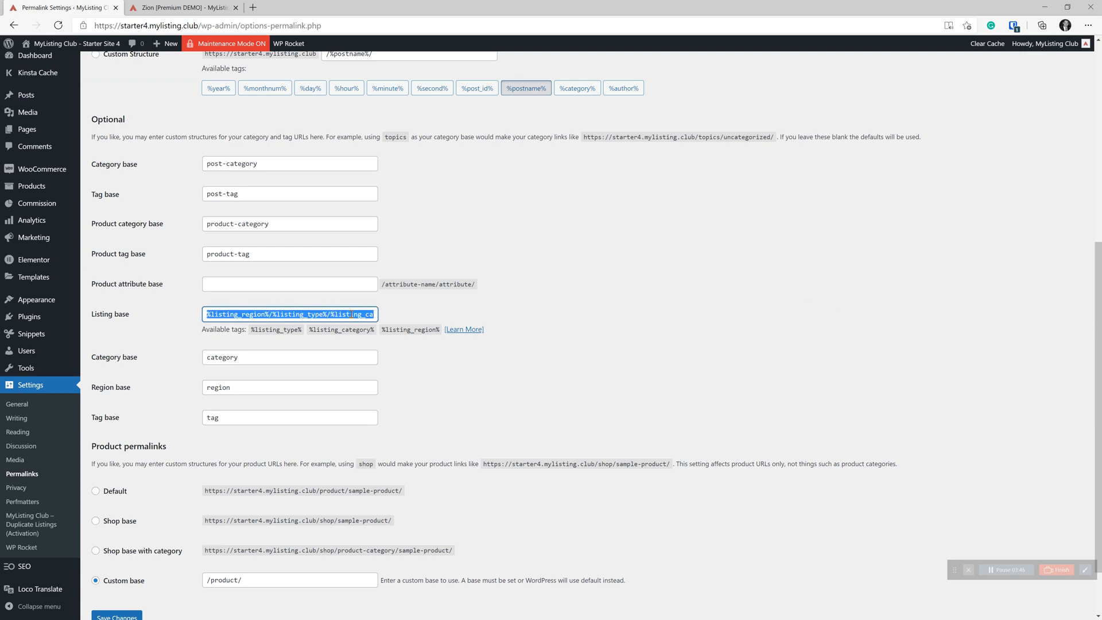
{"action": "type", "text": "listing"}
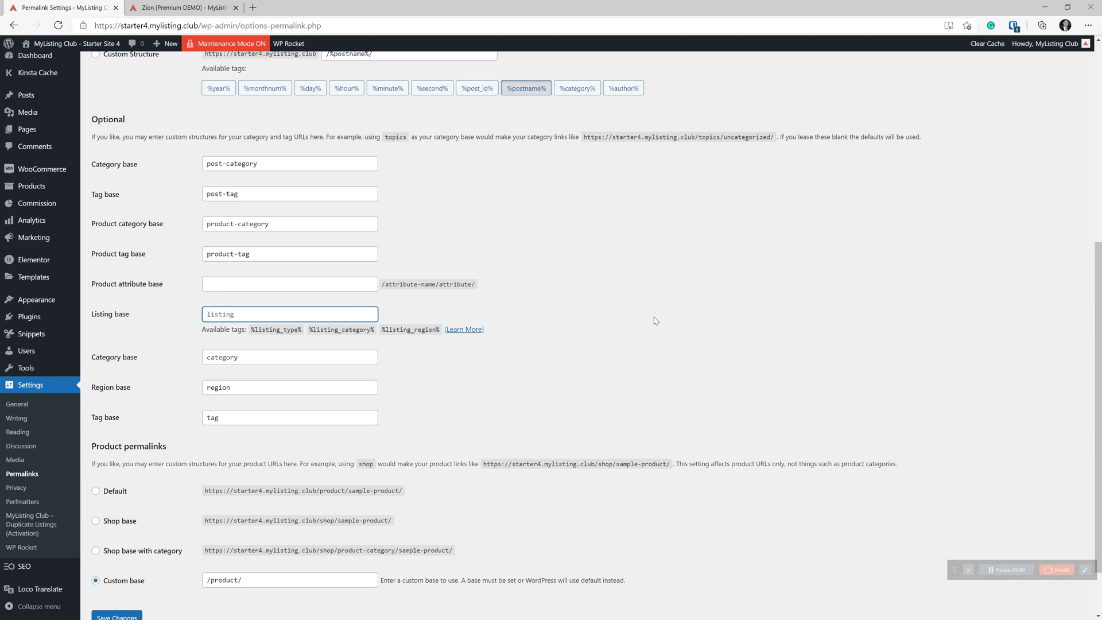
{"action": "left_click", "coordinate": [117, 547]}
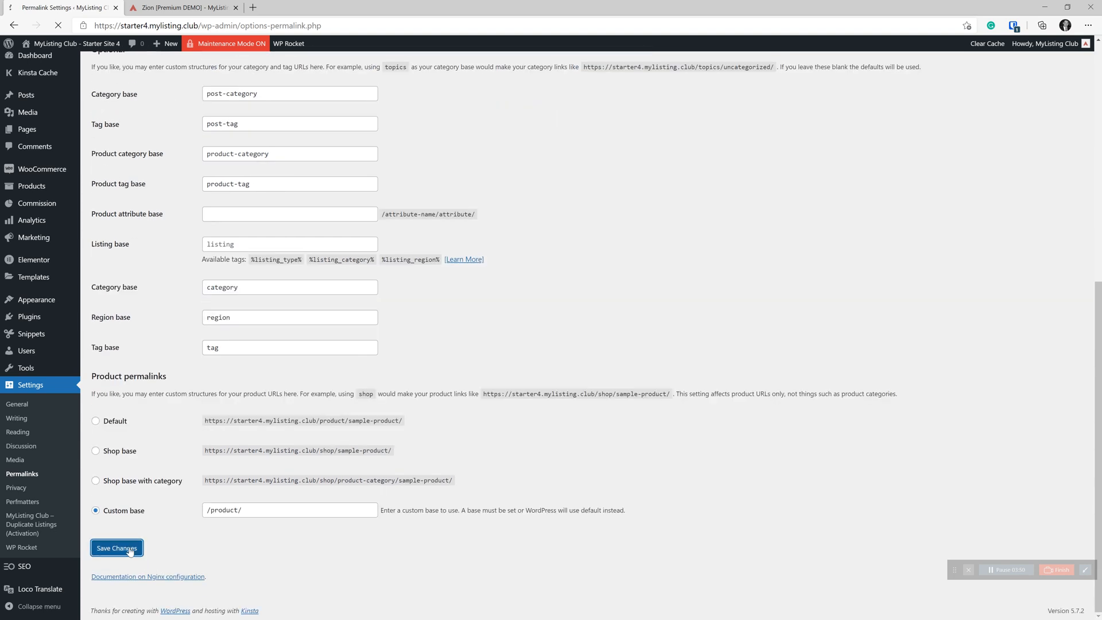
{"action": "left_click", "coordinate": [117, 547]}
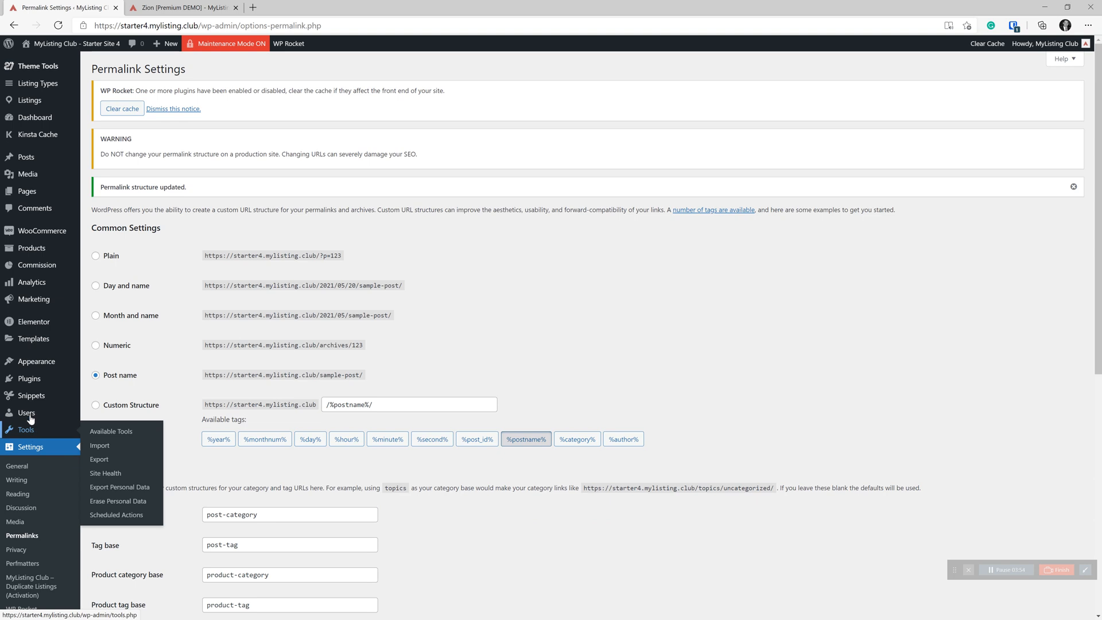
{"action": "left_click", "coordinate": [30, 378]}
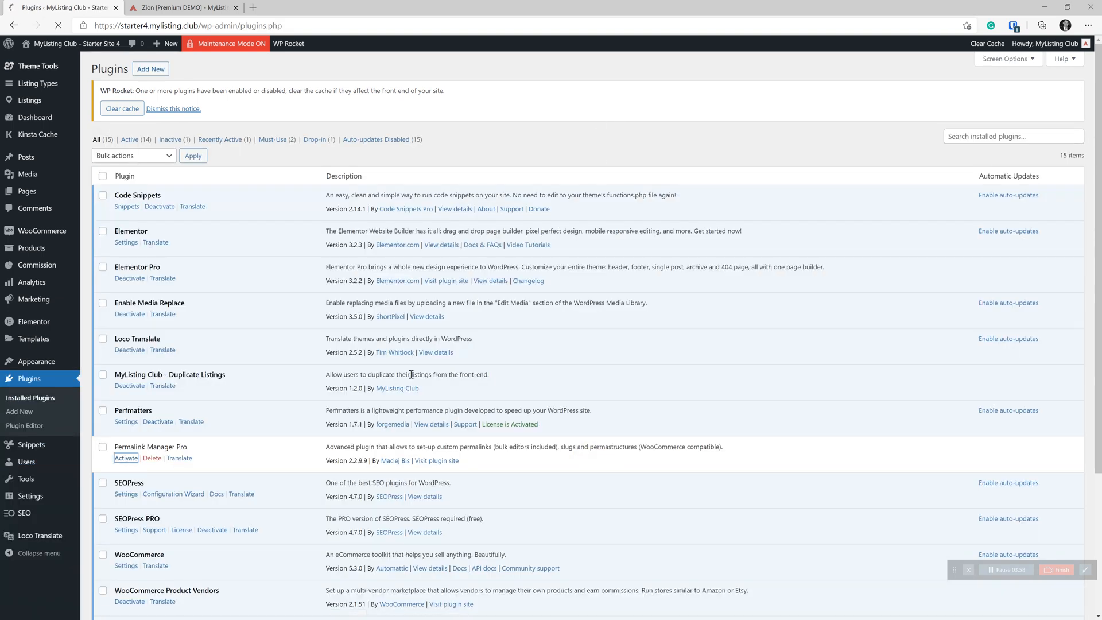
Activate Permalink Manager Pro and keep Auto-update permalinks enabled in its settings
{"action": "left_click", "coordinate": [126, 458]}
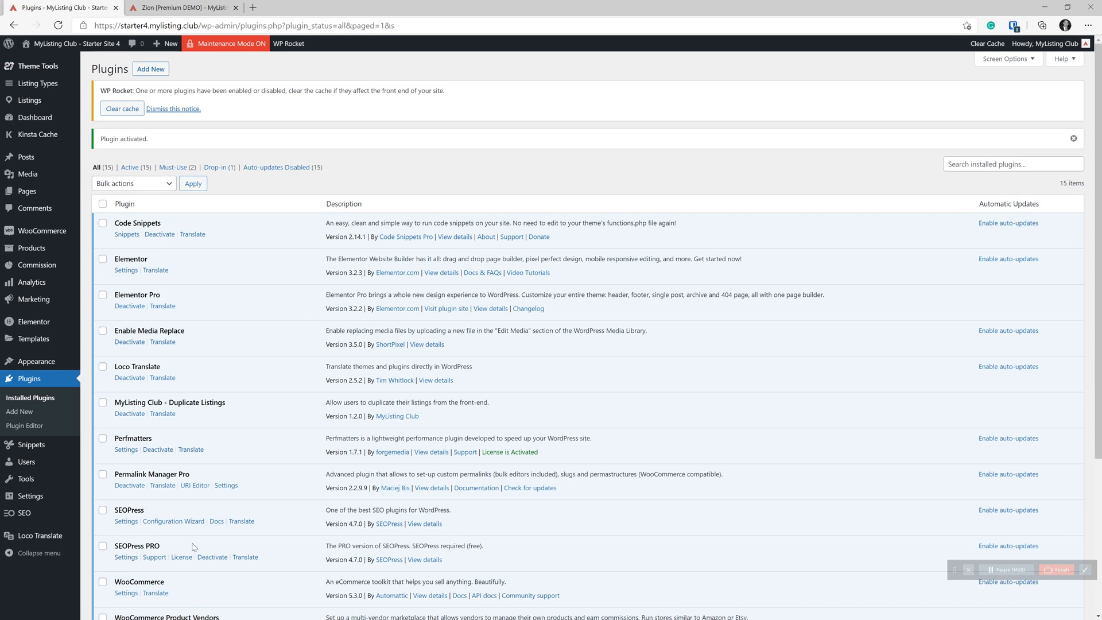
{"action": "scroll", "scroll_direction": "down", "scroll_amount": 3}
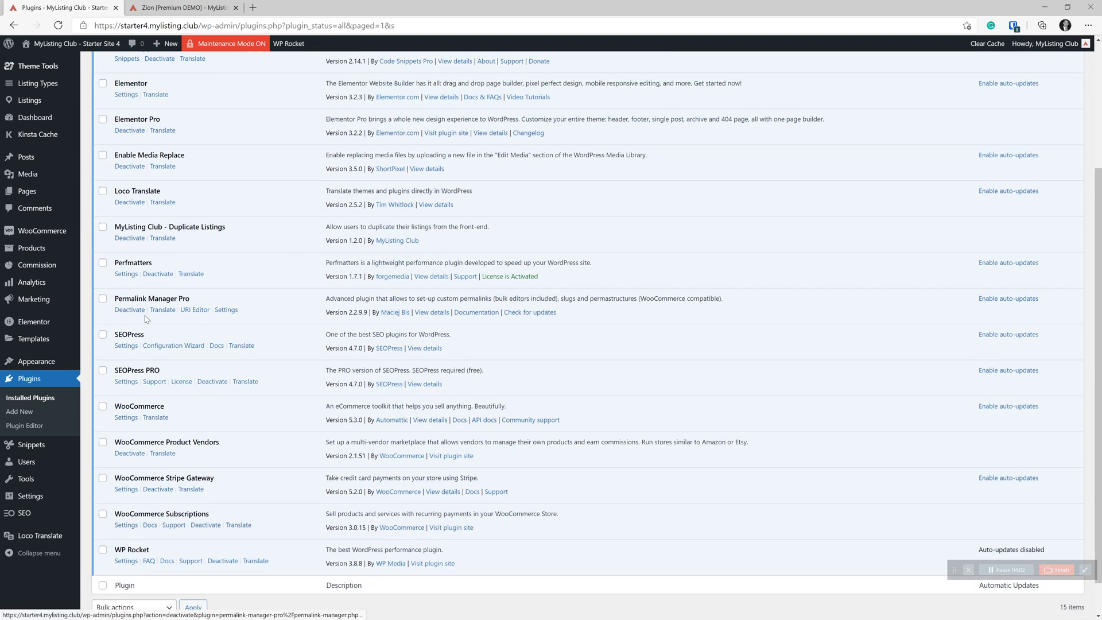
{"action": "left_click", "coordinate": [226, 309]}
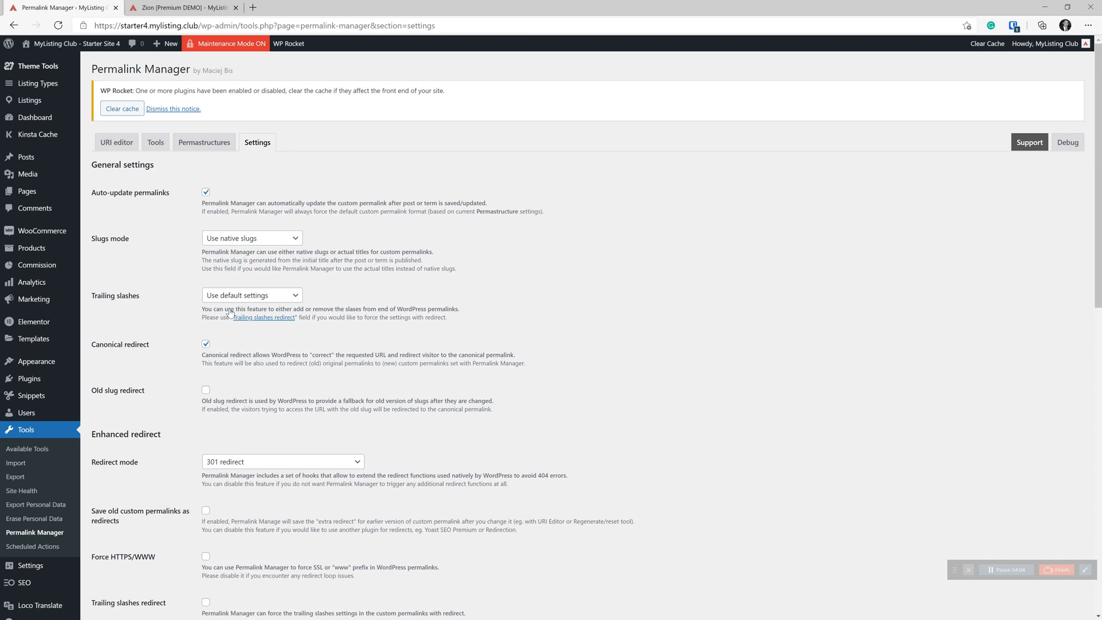
{"action": "mouse_move", "coordinate": [326, 194]}
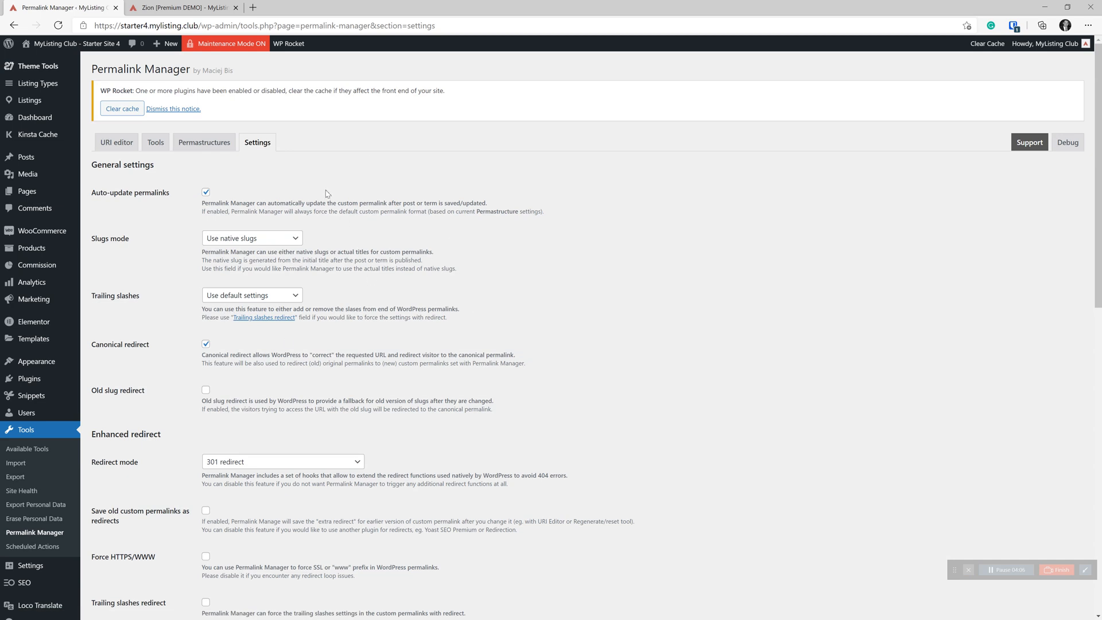
{"action": "left_click", "coordinate": [205, 191]}
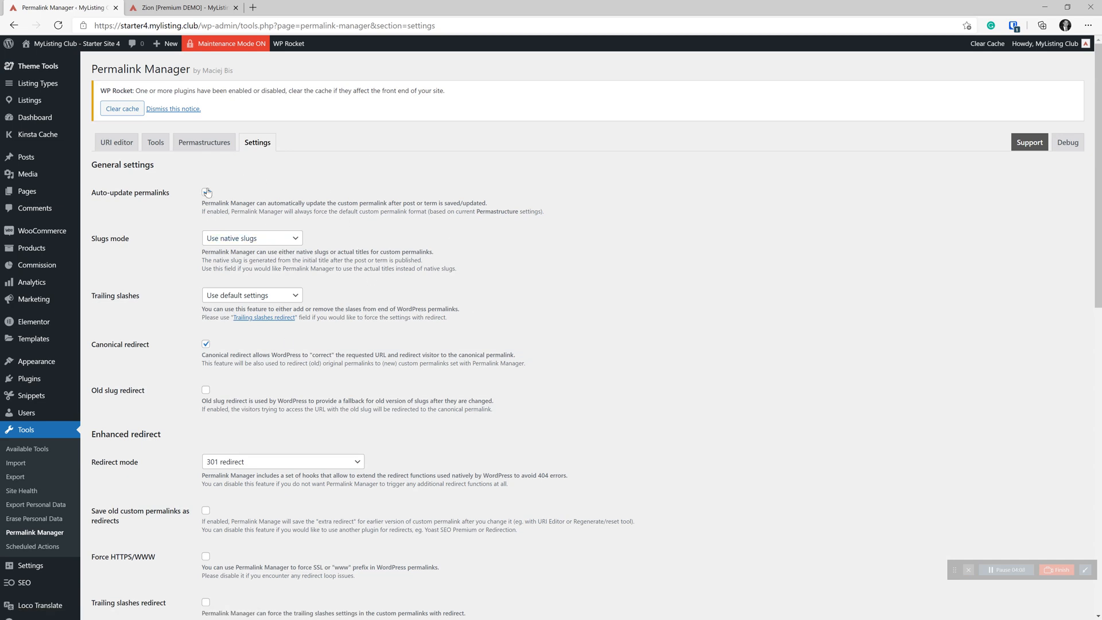
{"action": "left_click", "coordinate": [205, 191]}
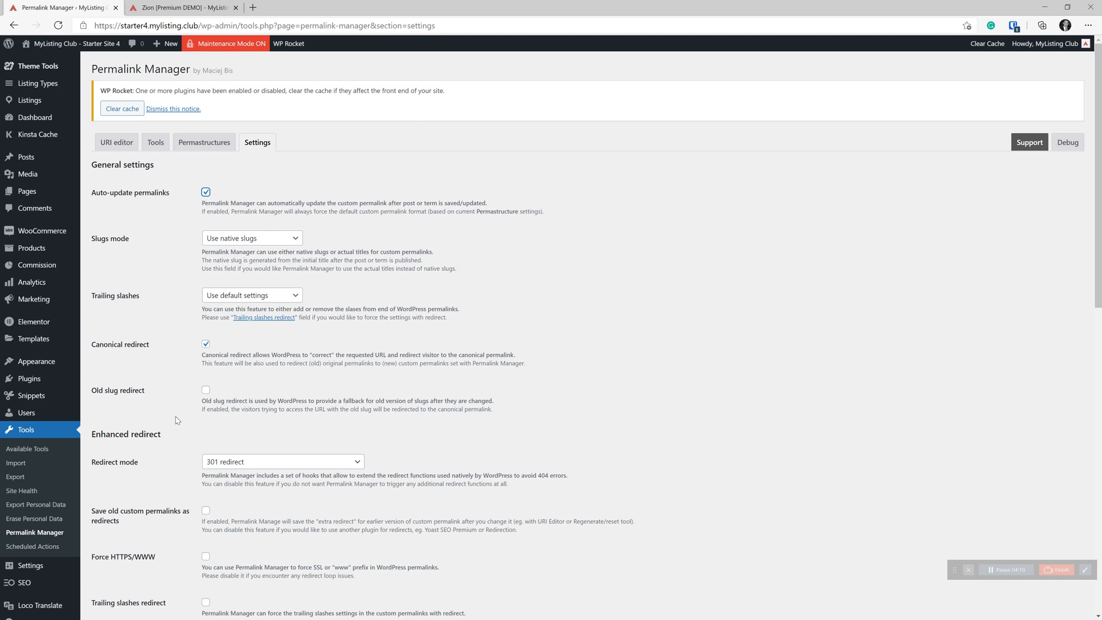
{"action": "mouse_move", "coordinate": [459, 379]}
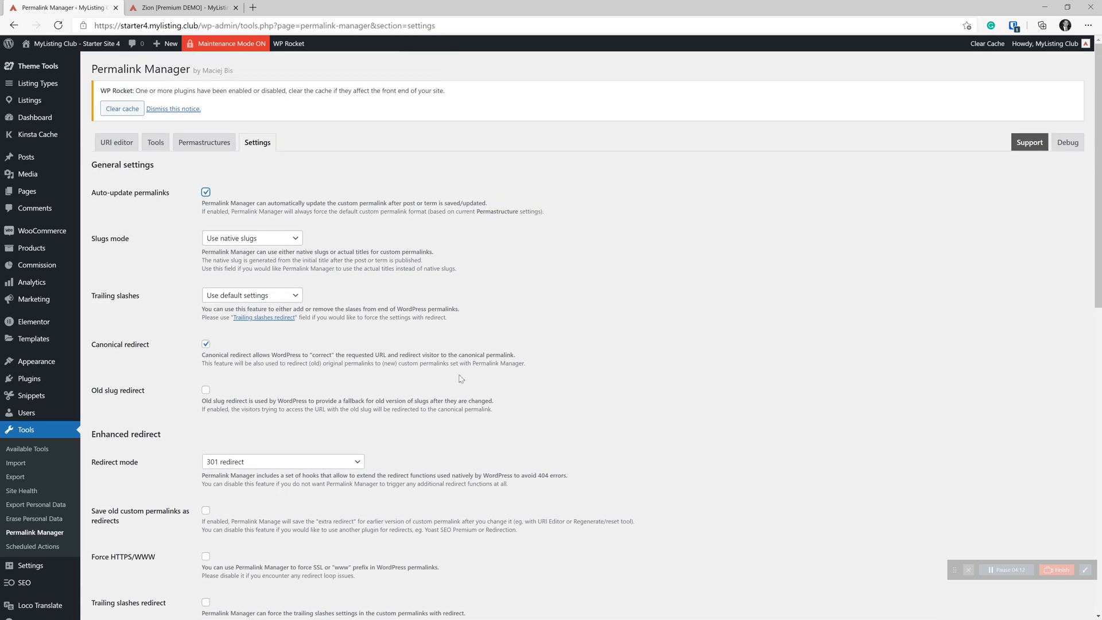
Set the Listings permastructure to %listing_region%/%listing_type%/%listing_category%/%job_listing%
{"action": "left_click", "coordinate": [204, 142]}
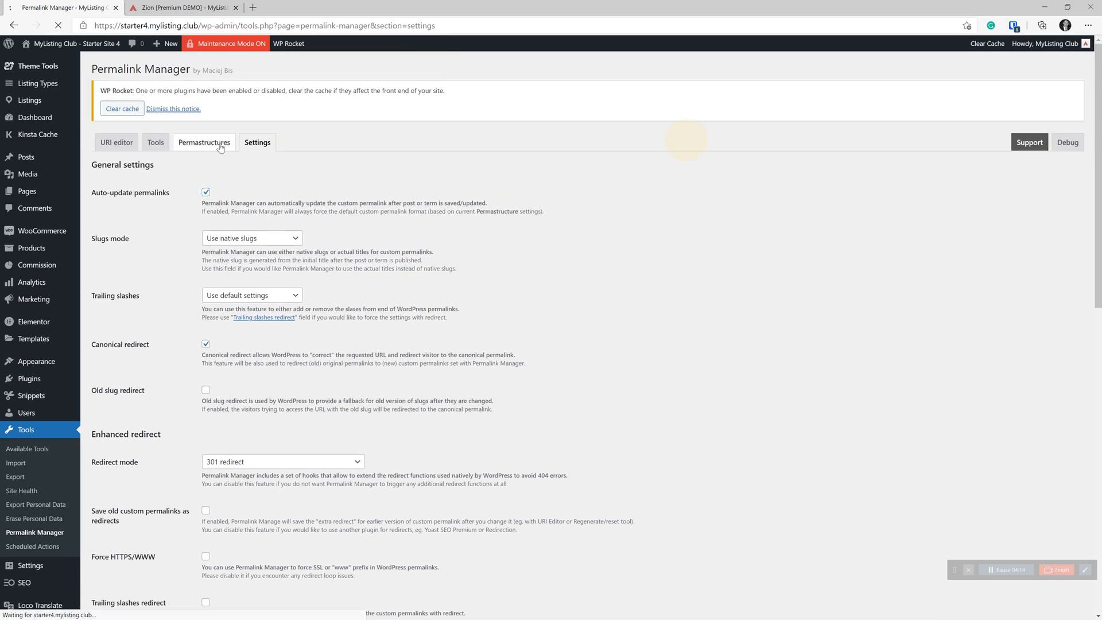
{"action": "left_click", "coordinate": [204, 143]}
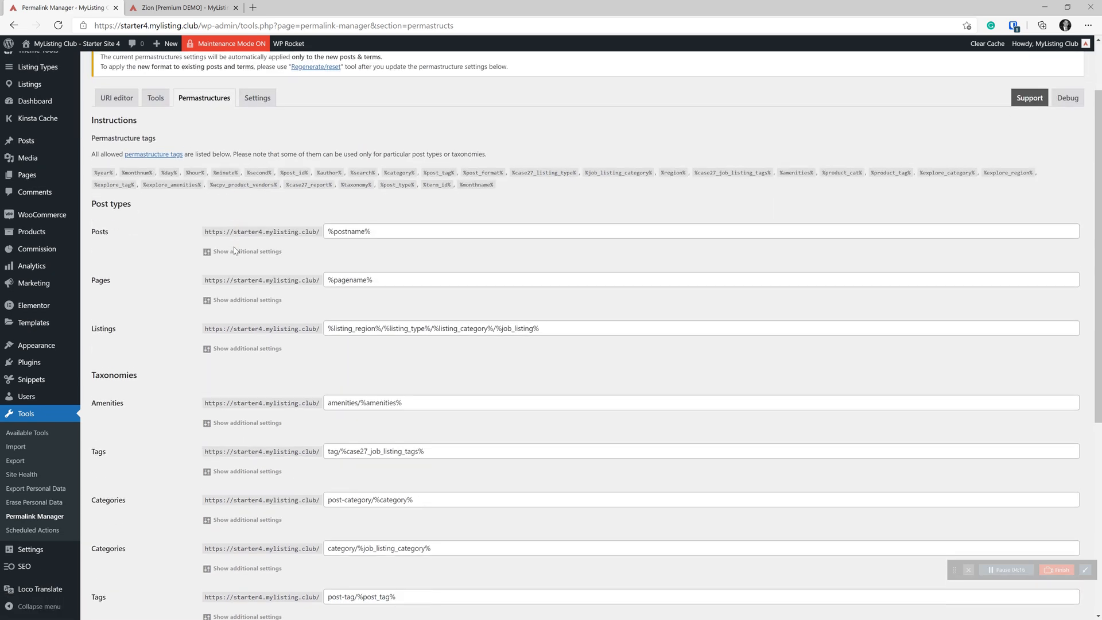
{"action": "scroll", "scroll_direction": "down", "scroll_amount": 3}
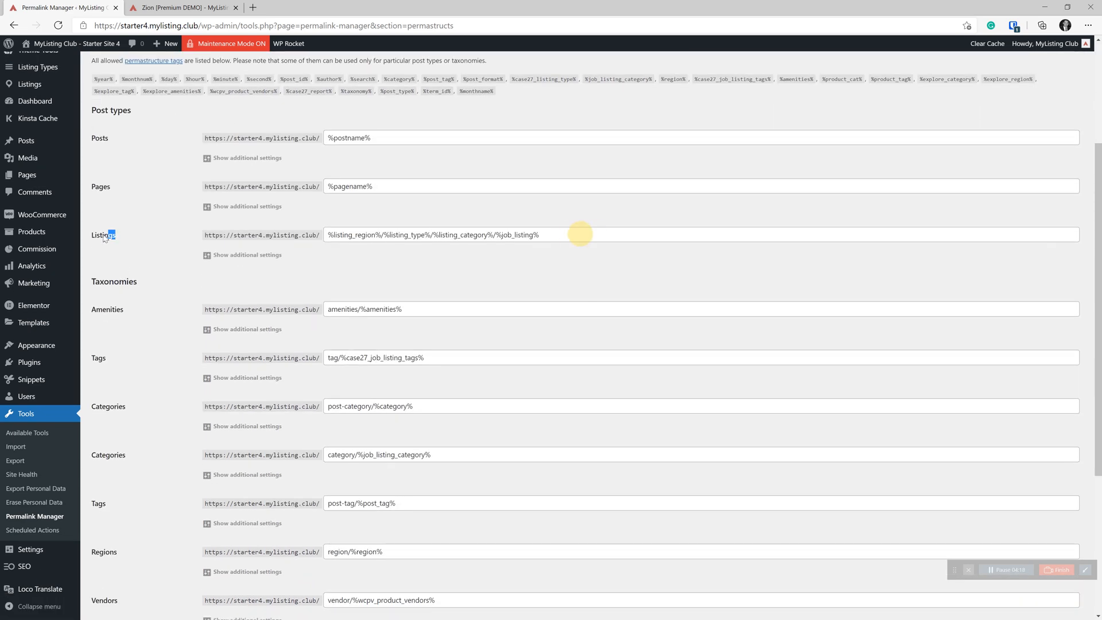
{"action": "double_click", "coordinate": [110, 110]}
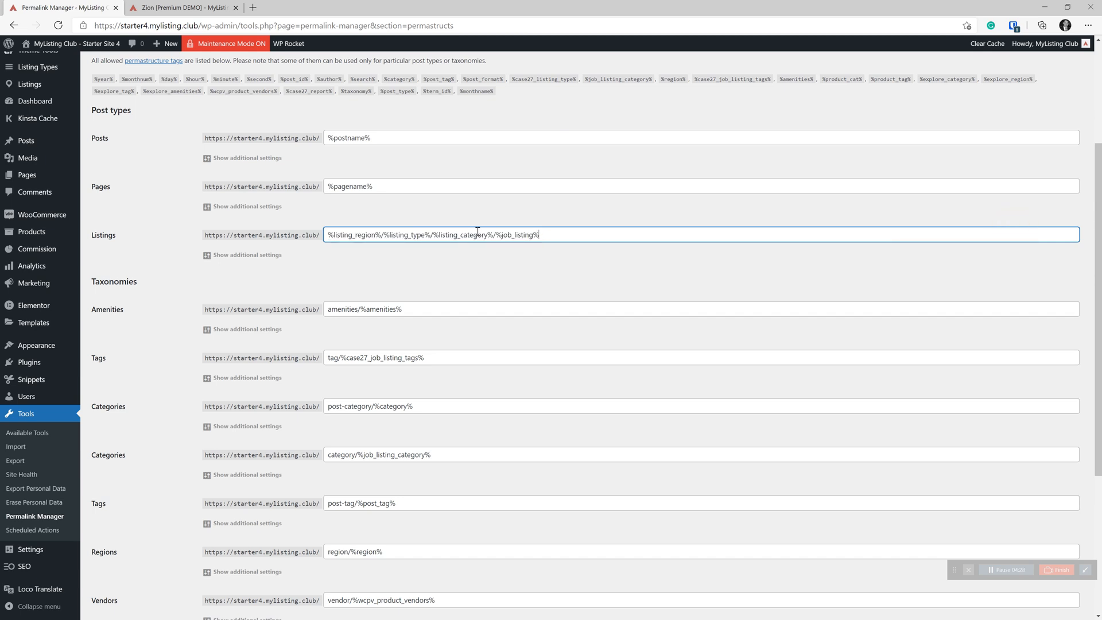
{"action": "double_click", "coordinate": [519, 234]}
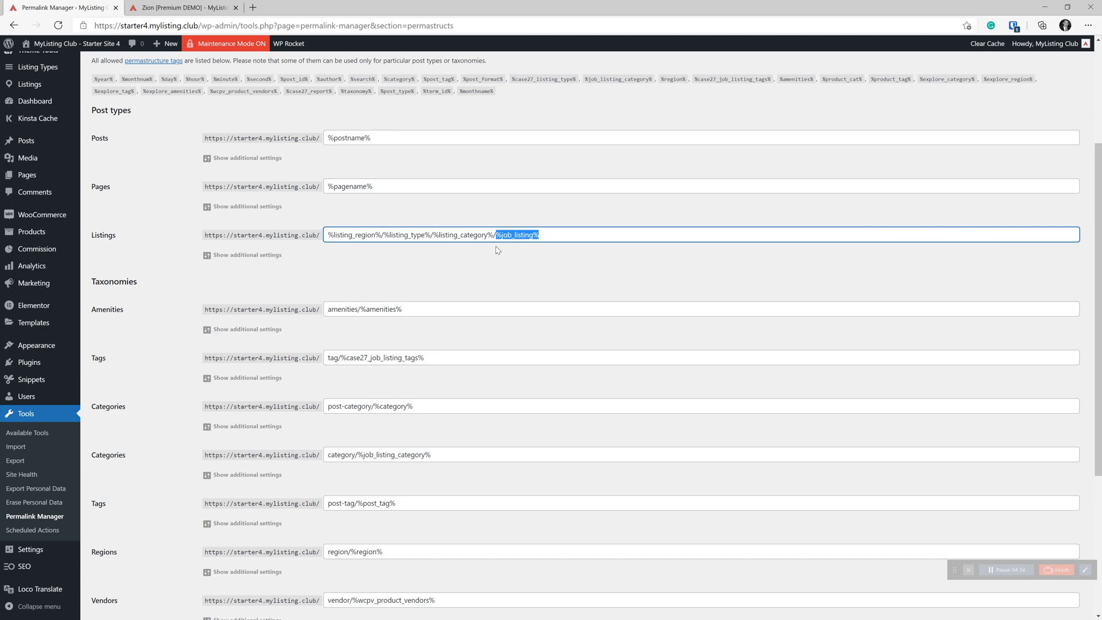
{"action": "mouse_move", "coordinate": [539, 299]}
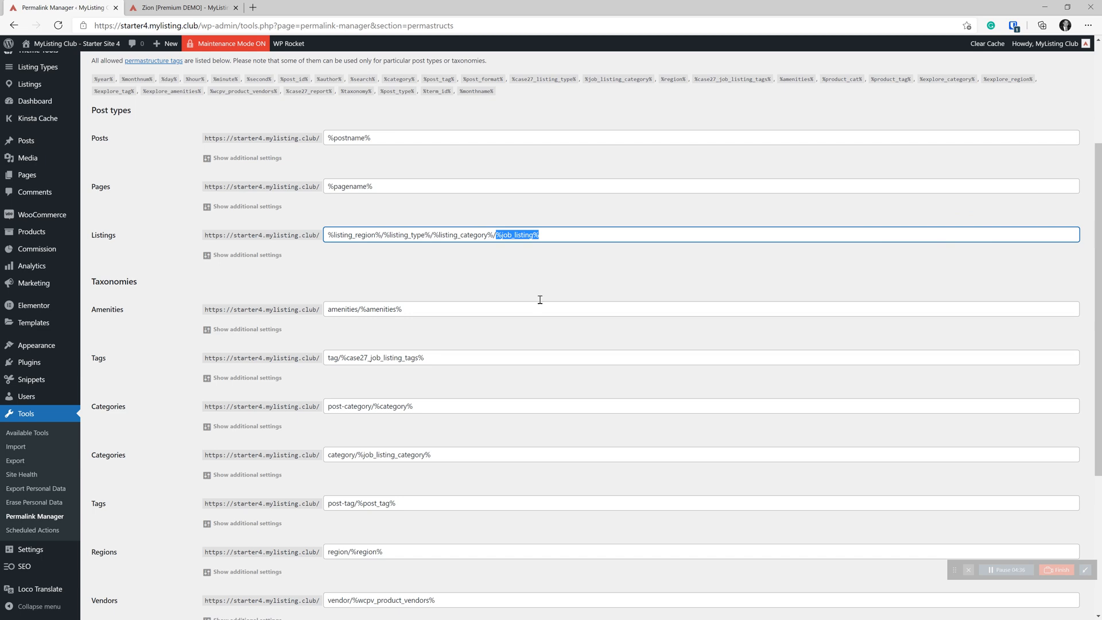
{"action": "left_click", "coordinate": [577, 234]}
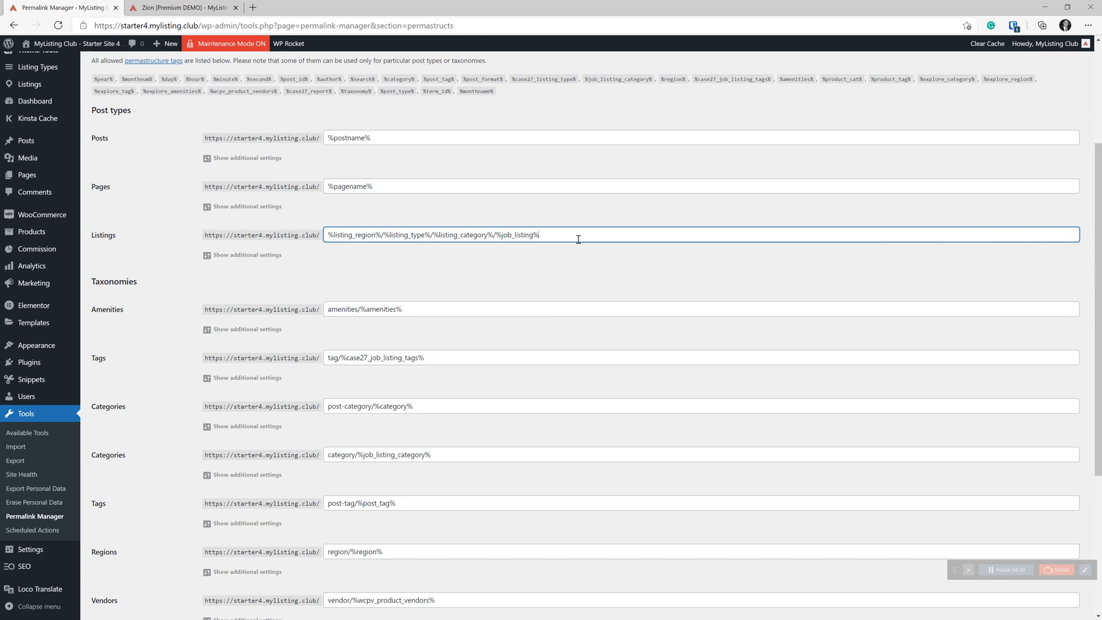
{"action": "mouse_move", "coordinate": [463, 256]}
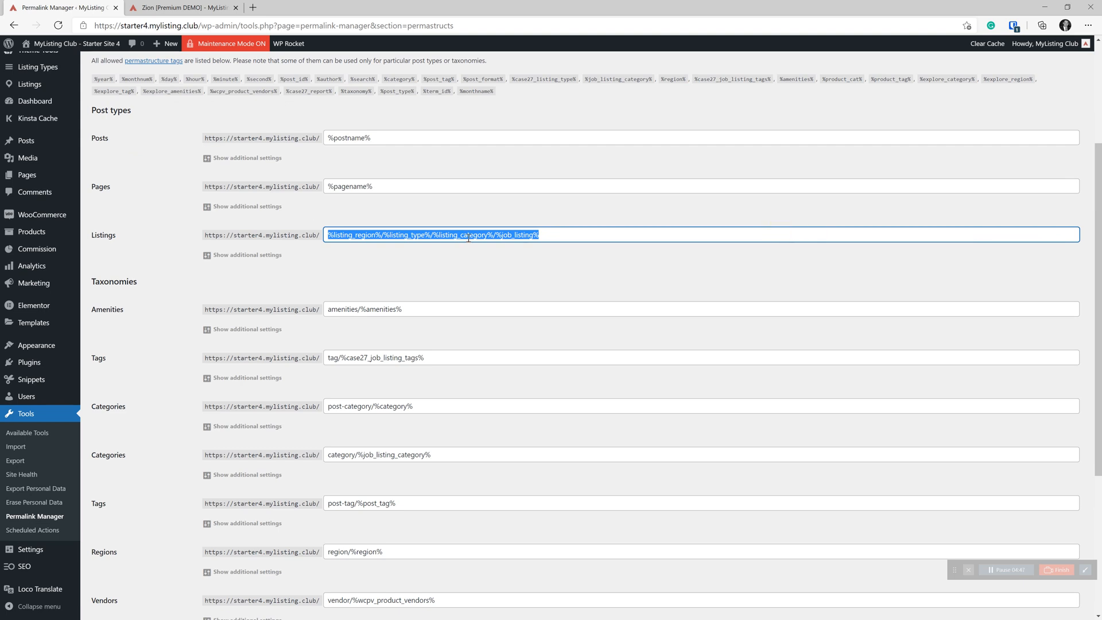
Save the new permastructures
{"action": "scroll", "scroll_direction": "down", "scroll_amount": 3}
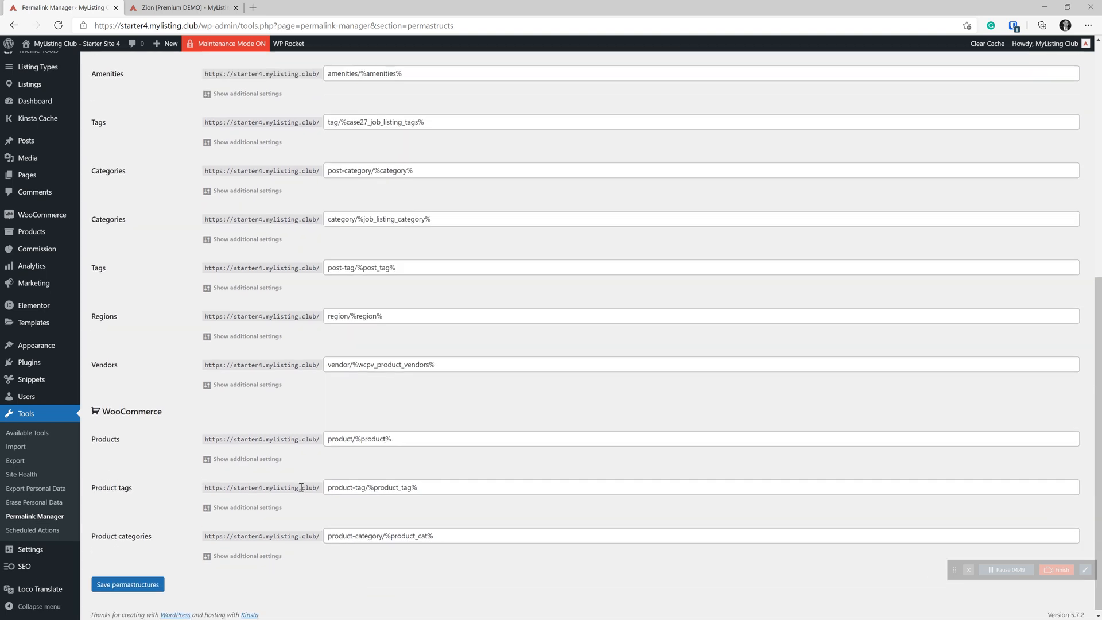
{"action": "left_click", "coordinate": [127, 584]}
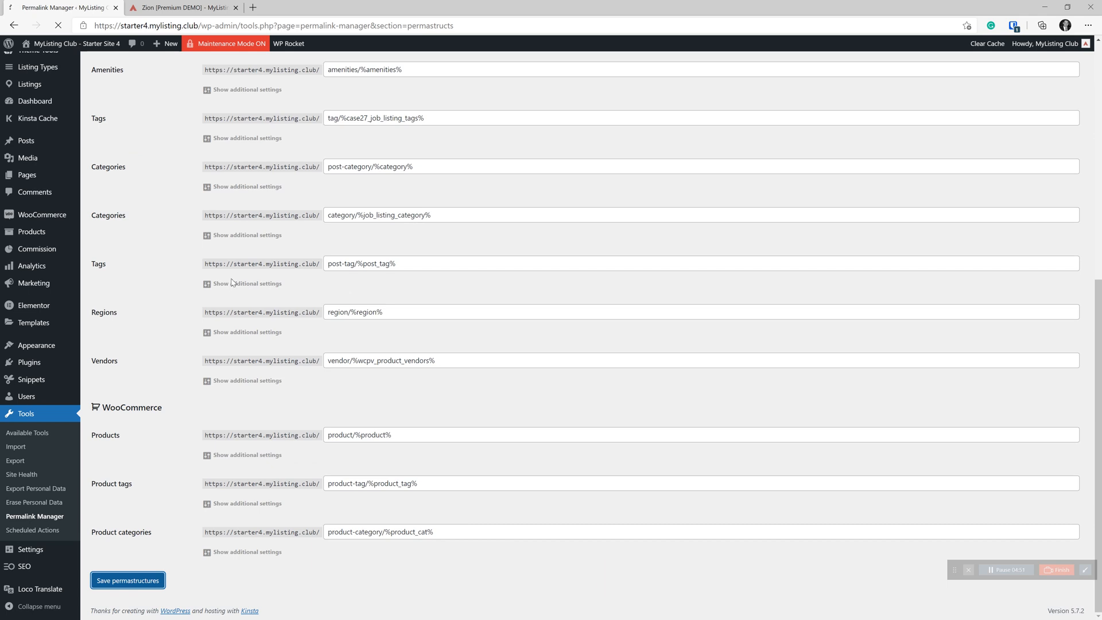
{"action": "left_click", "coordinate": [127, 579]}
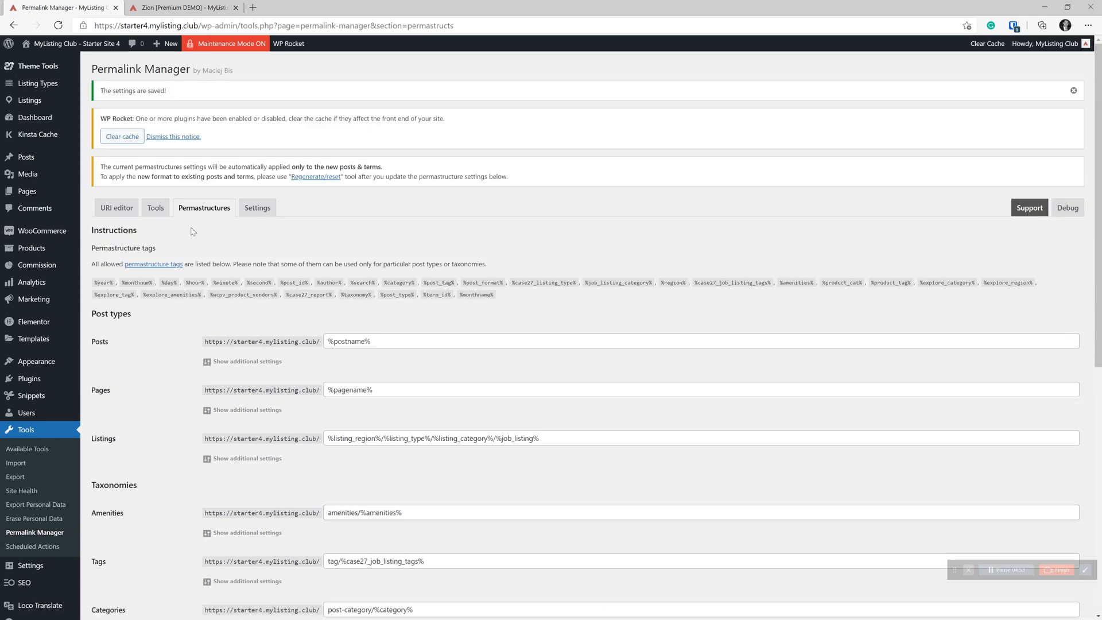
Regenerate published Listings slugs, yielding URIs like utah/moab/parks/national-park/zion-premium-demo
{"action": "left_click", "coordinate": [155, 208]}
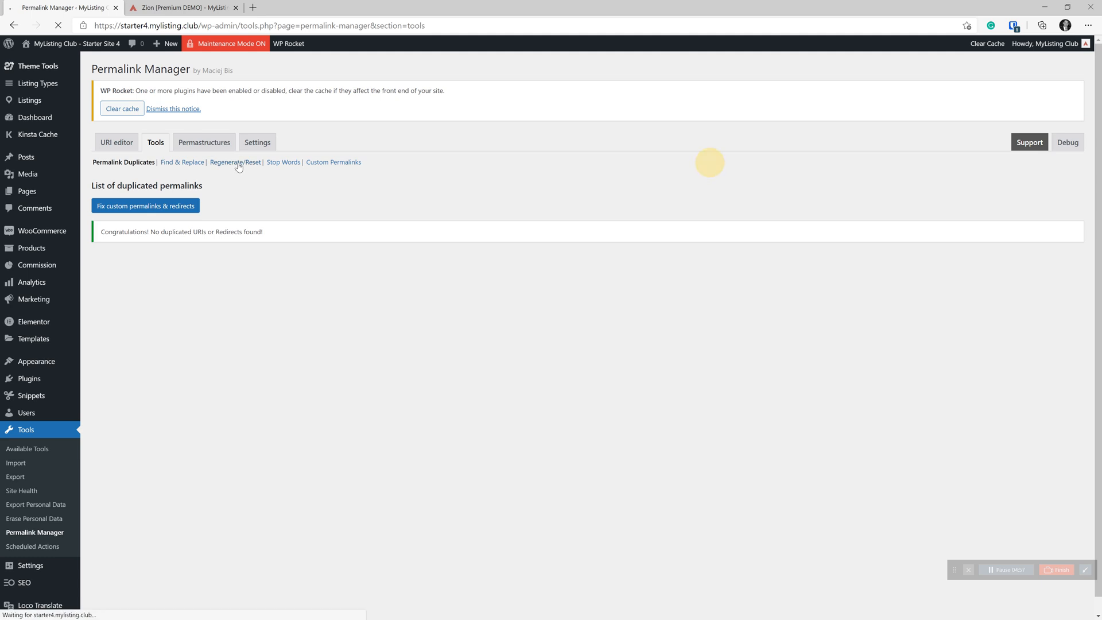
{"action": "left_click", "coordinate": [234, 162]}
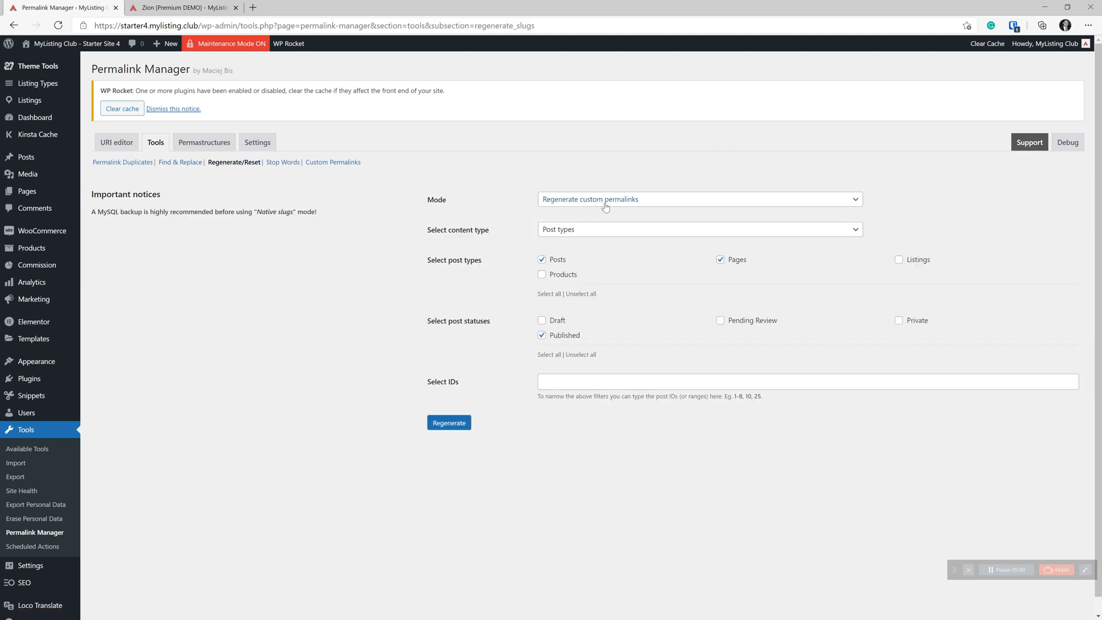
{"action": "mouse_move", "coordinate": [609, 209]}
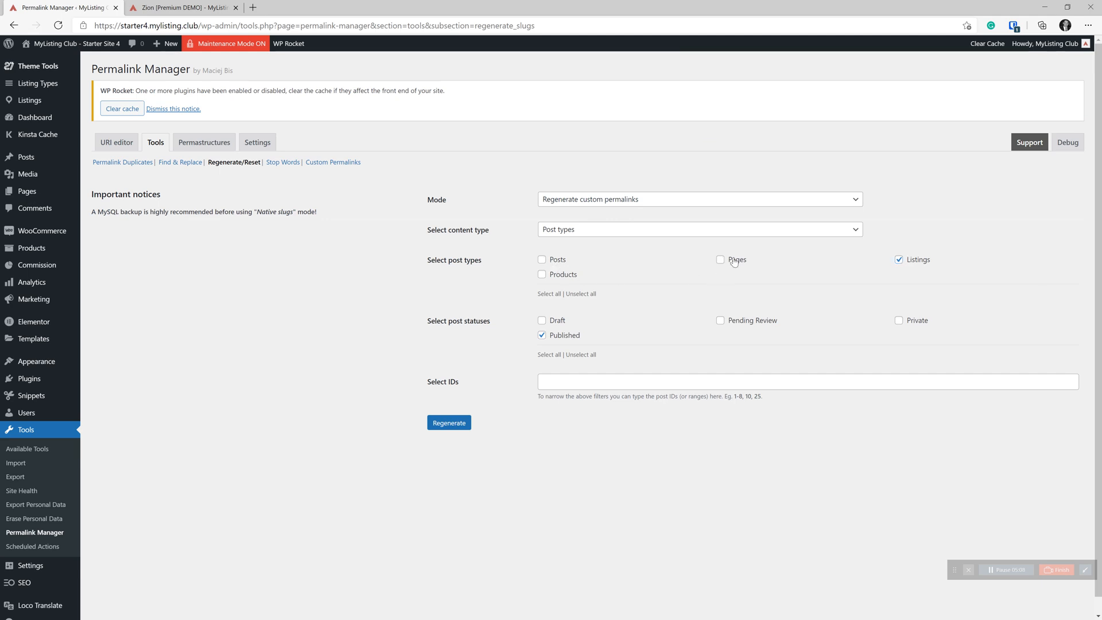
{"action": "mouse_move", "coordinate": [542, 335]}
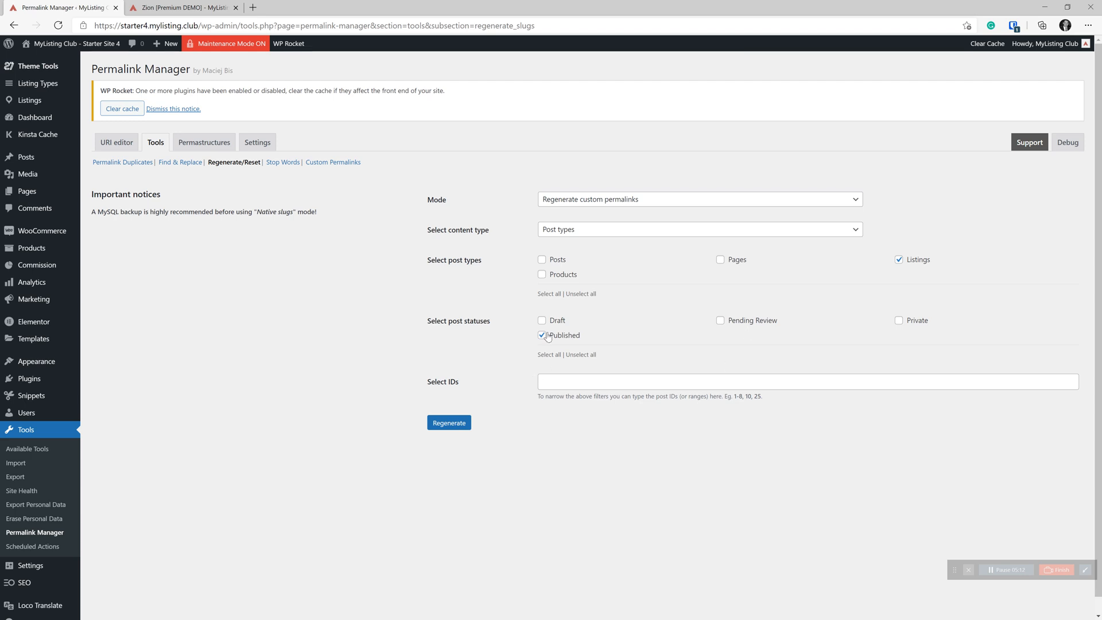
{"action": "mouse_move", "coordinate": [473, 380]}
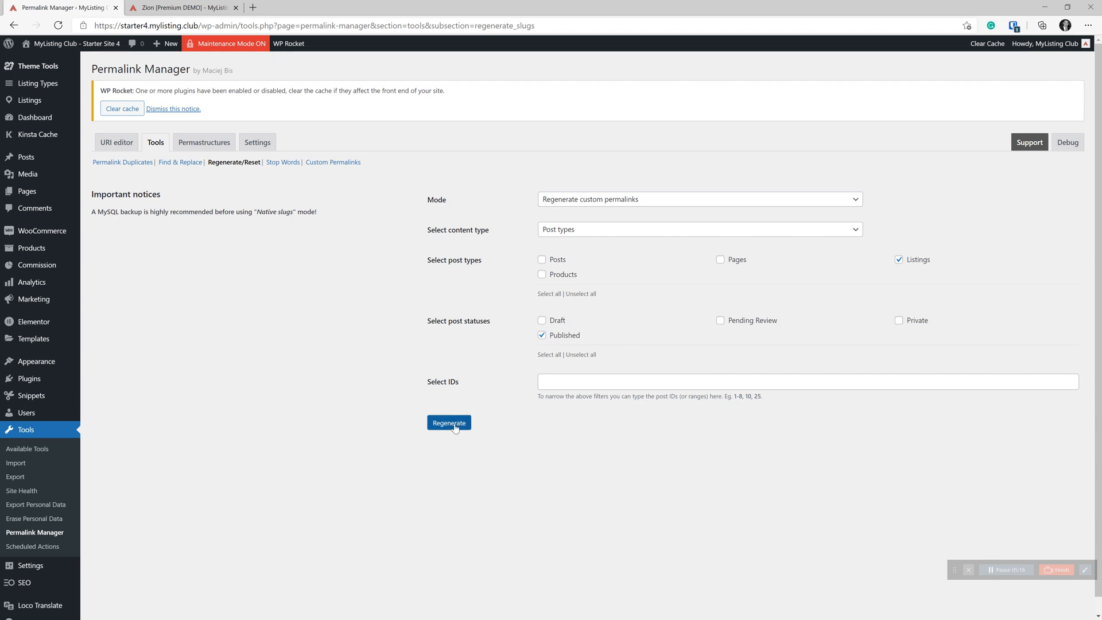
{"action": "left_click", "coordinate": [448, 422]}
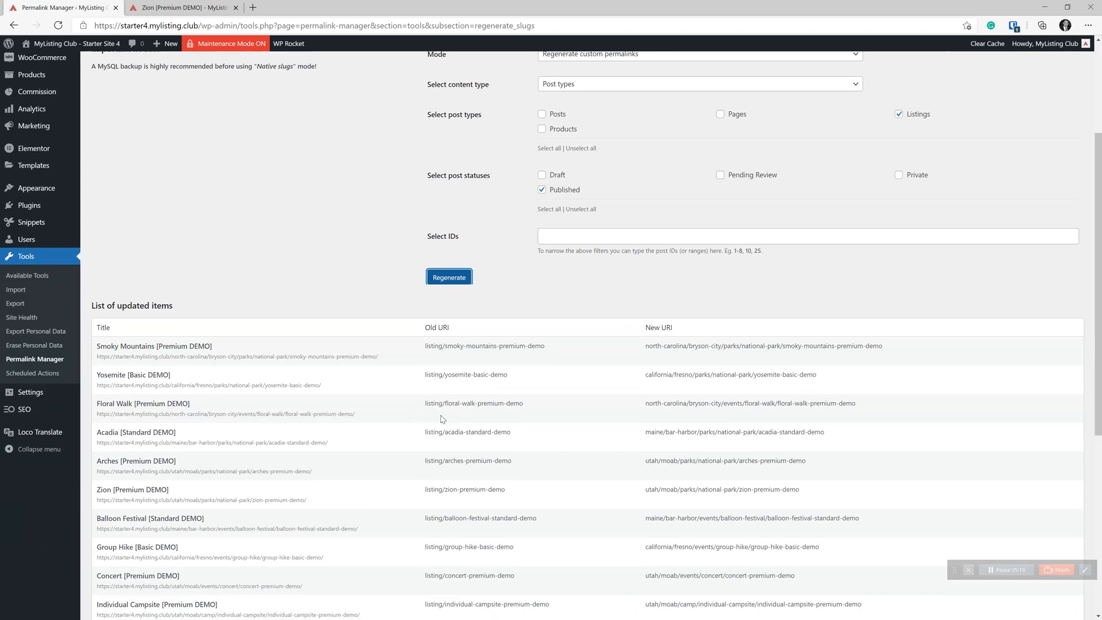
{"action": "scroll", "scroll_direction": "down", "scroll_amount": 3}
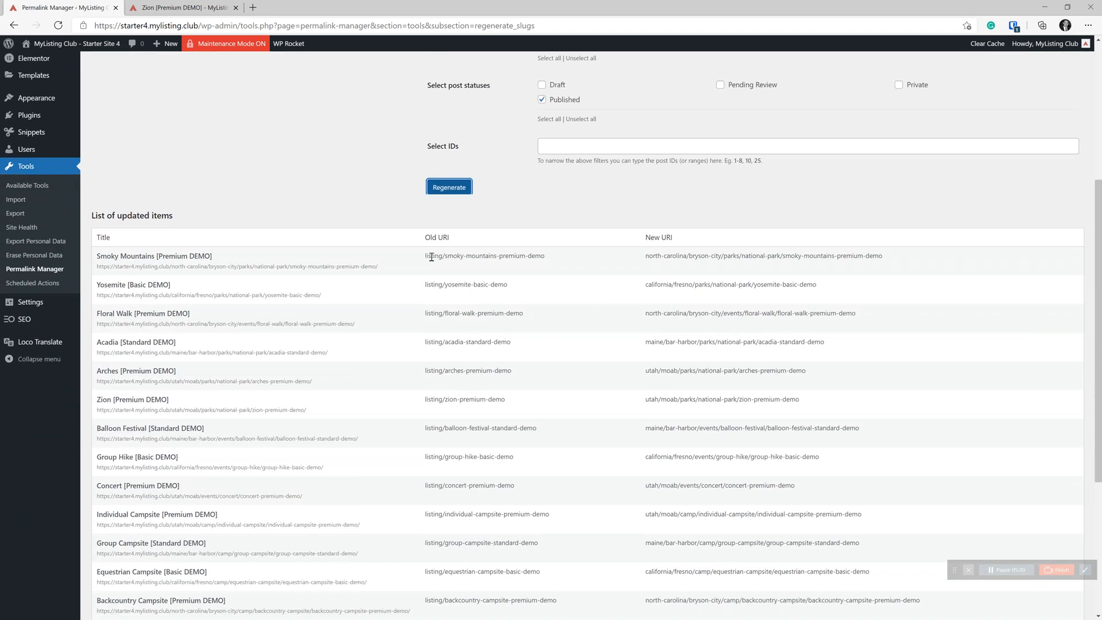
{"action": "double_click", "coordinate": [484, 255]}
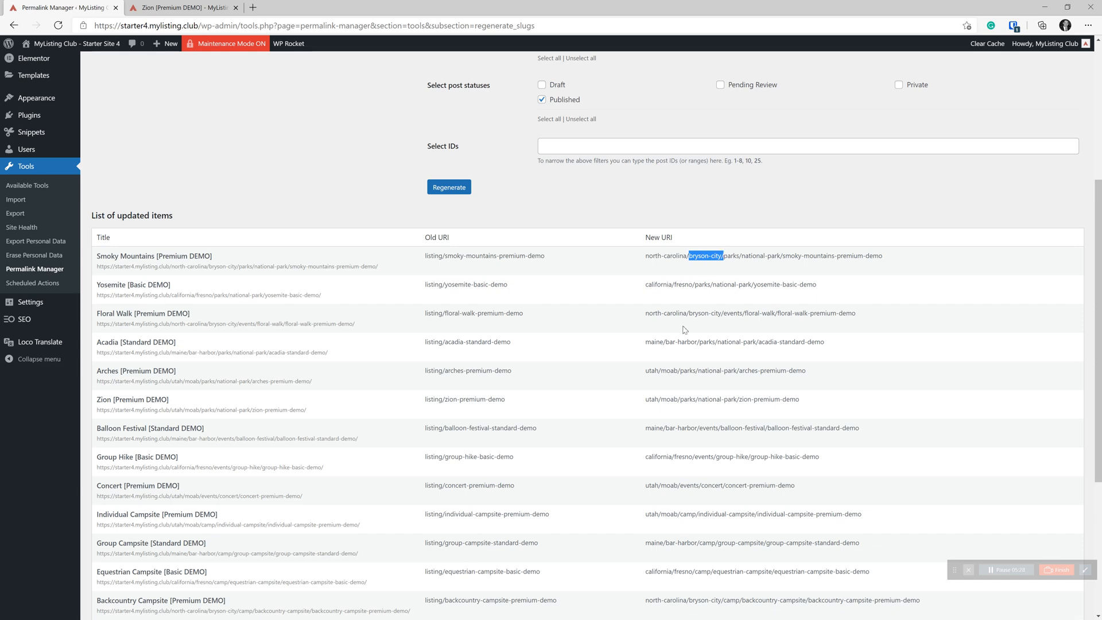
{"action": "scroll", "scroll_direction": "up", "scroll_amount": 3}
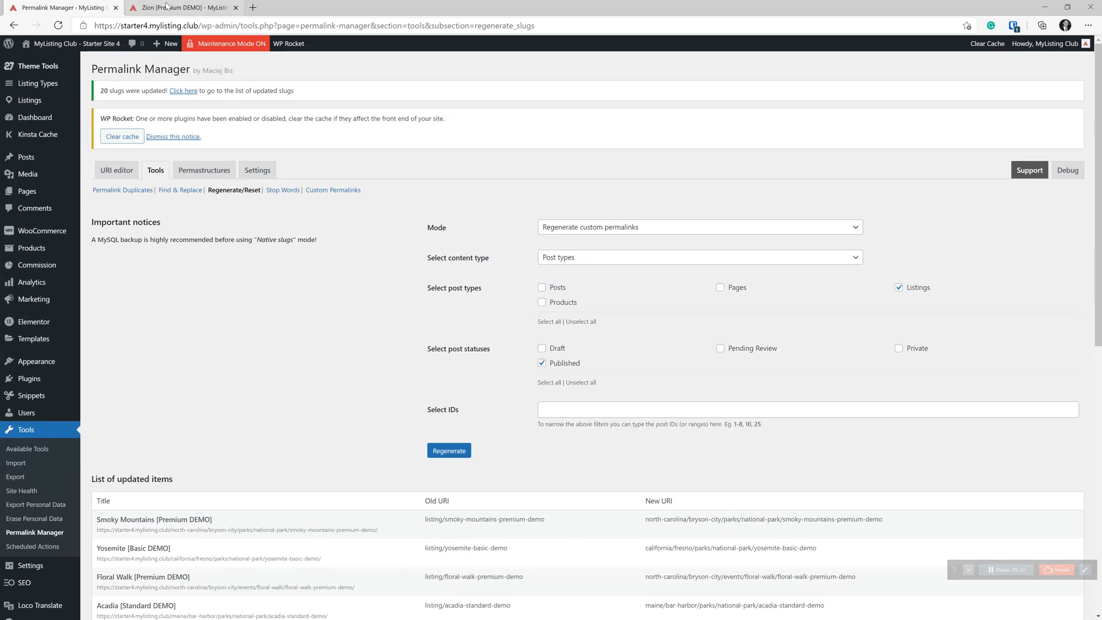
Switch to the Zion listing's front-end tab, where the old address now 404s
{"action": "left_click", "coordinate": [183, 7]}
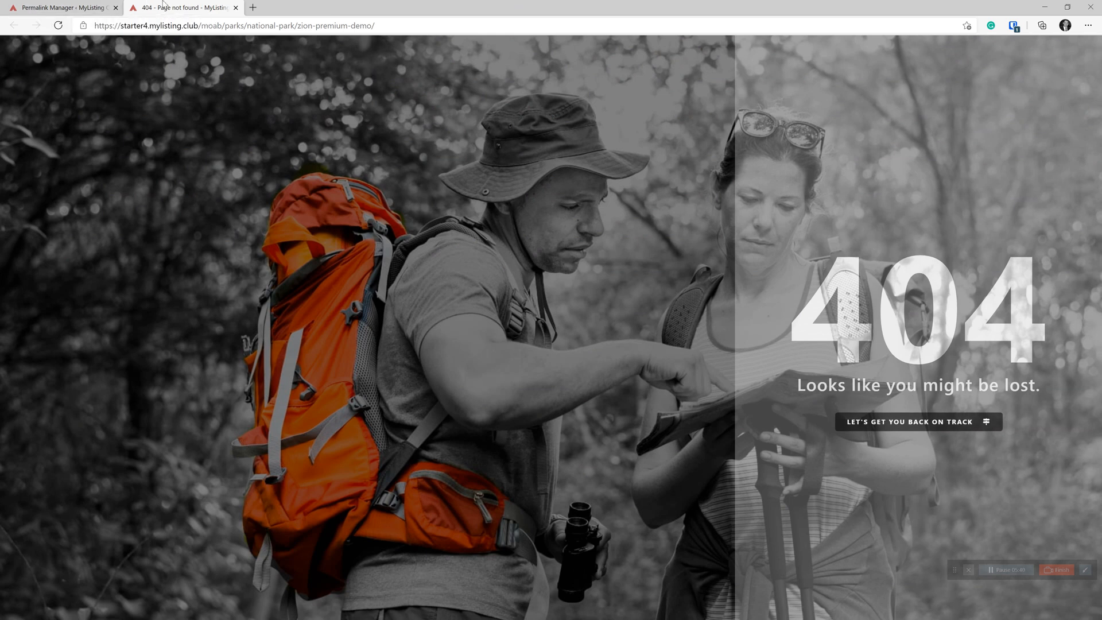
{"action": "mouse_move", "coordinate": [970, 421]}
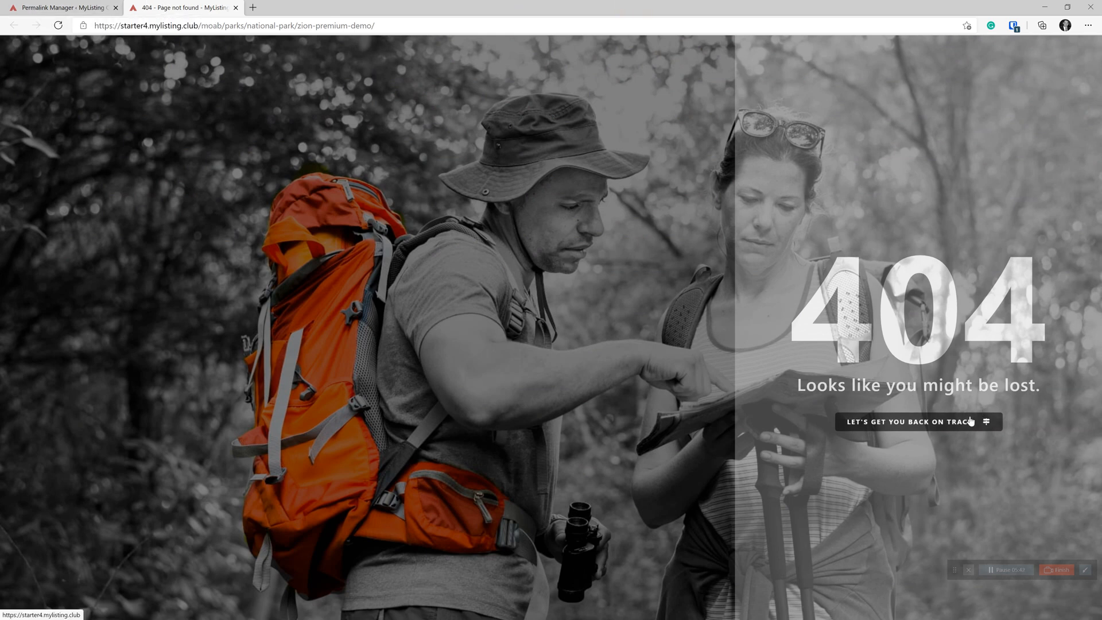
{"action": "mouse_move", "coordinate": [724, 441]}
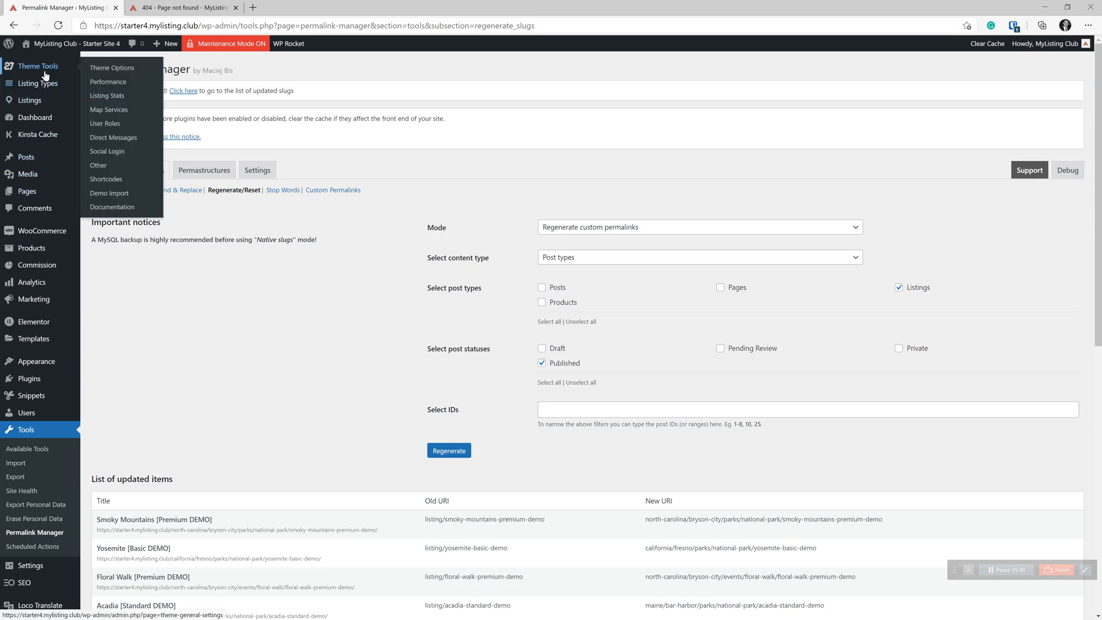
{"action": "mouse_move", "coordinate": [98, 80]}
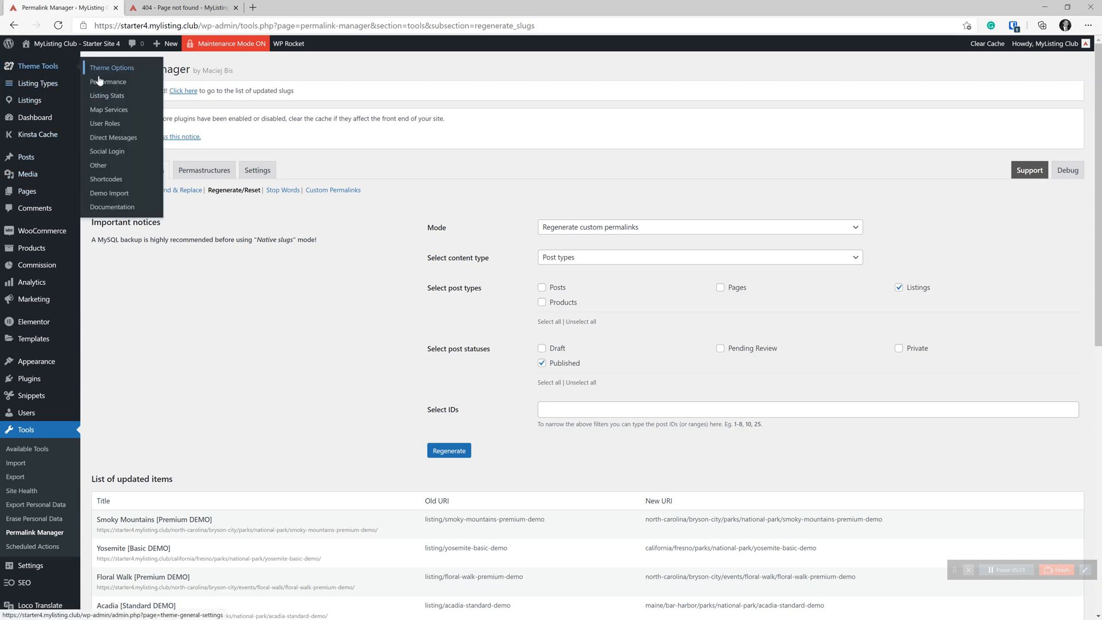
Regenerate the preview card cache for All Listing Types in Theme Tools Performance
{"action": "left_click", "coordinate": [108, 81]}
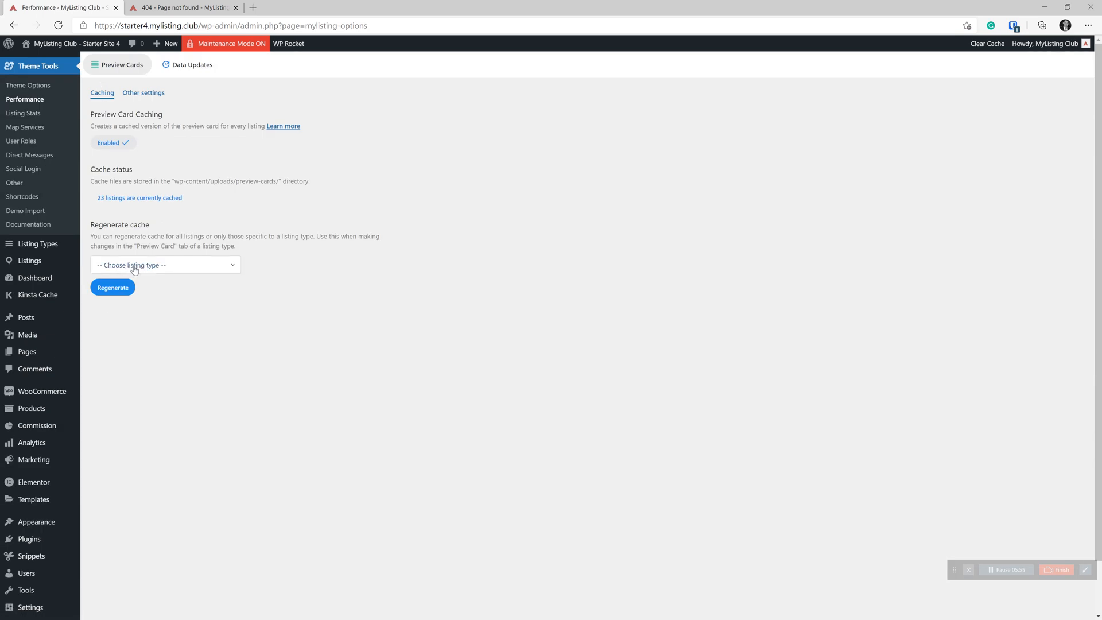
{"action": "left_click", "coordinate": [165, 265]}
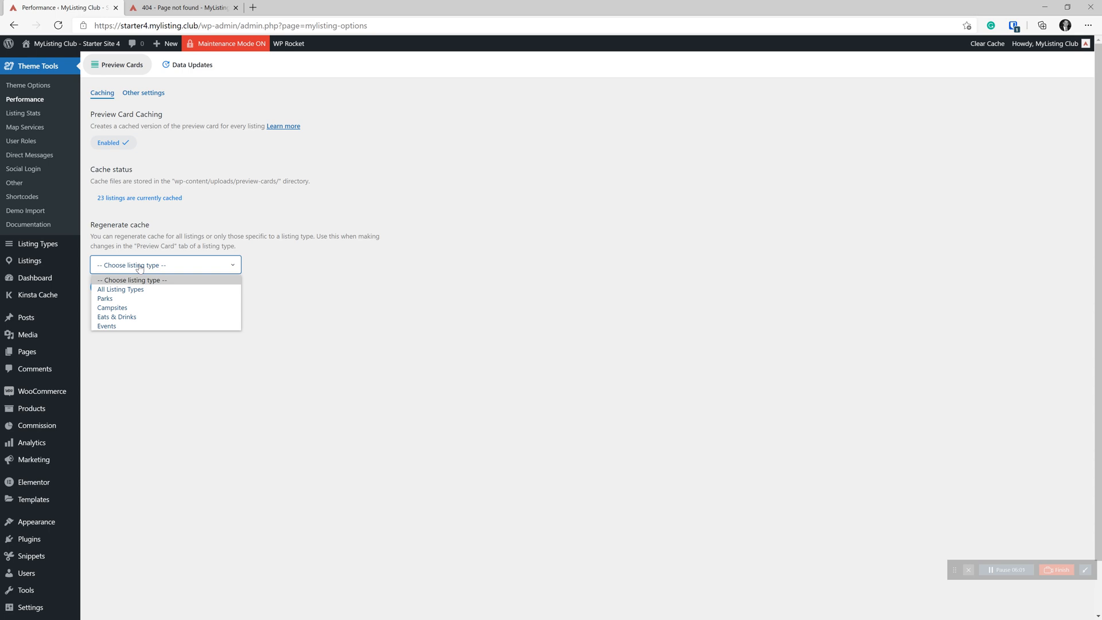
{"action": "mouse_move", "coordinate": [121, 290]}
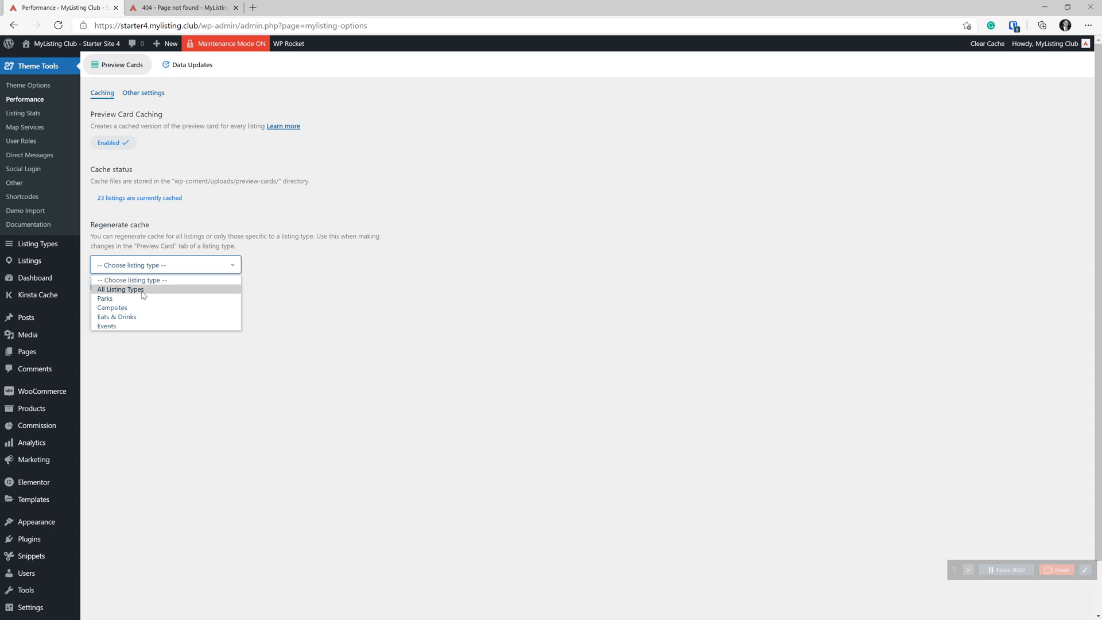
{"action": "left_click", "coordinate": [121, 289]}
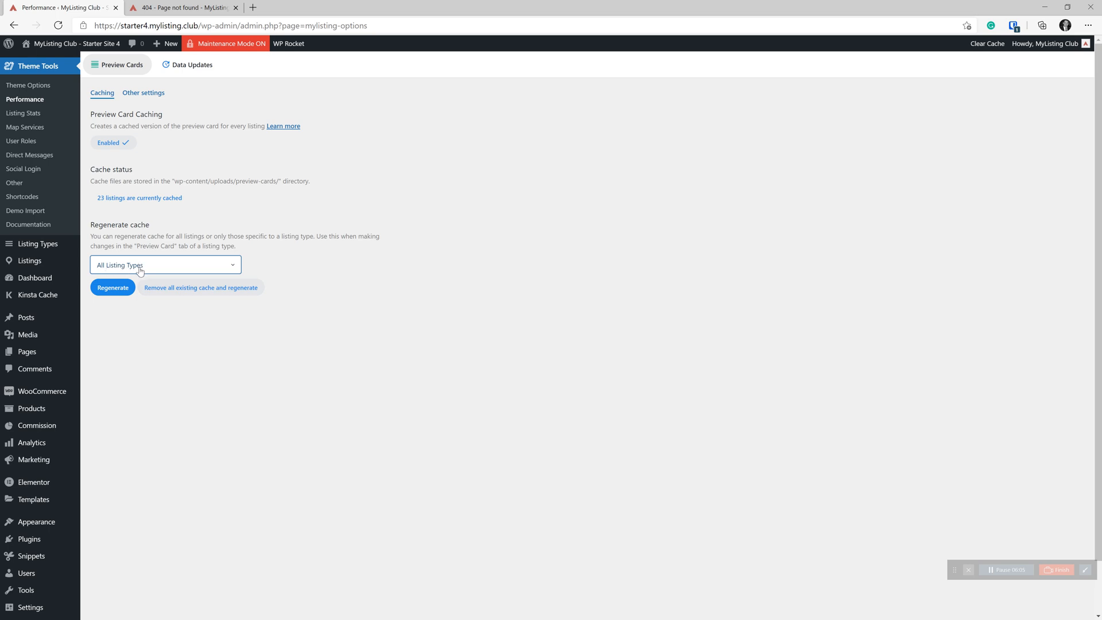
{"action": "left_click", "coordinate": [113, 287]}
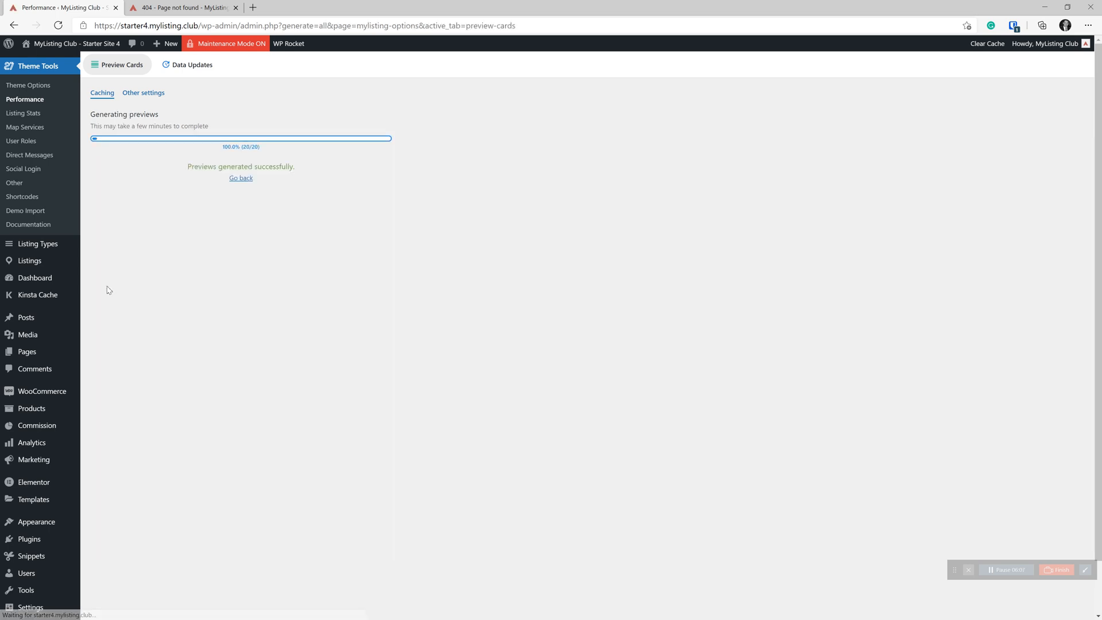
{"action": "left_click", "coordinate": [182, 8]}
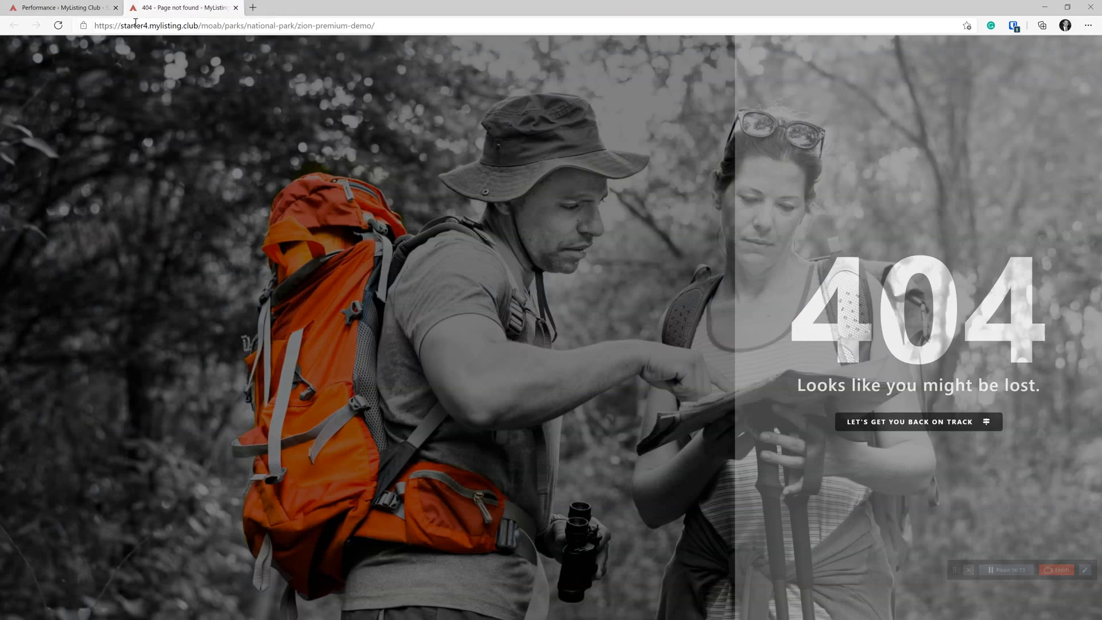
Open the Zion listing from Explore; it loads at /utah/moab/parks/national-park/zion-premium-demo/
{"action": "left_click", "coordinate": [232, 25]}
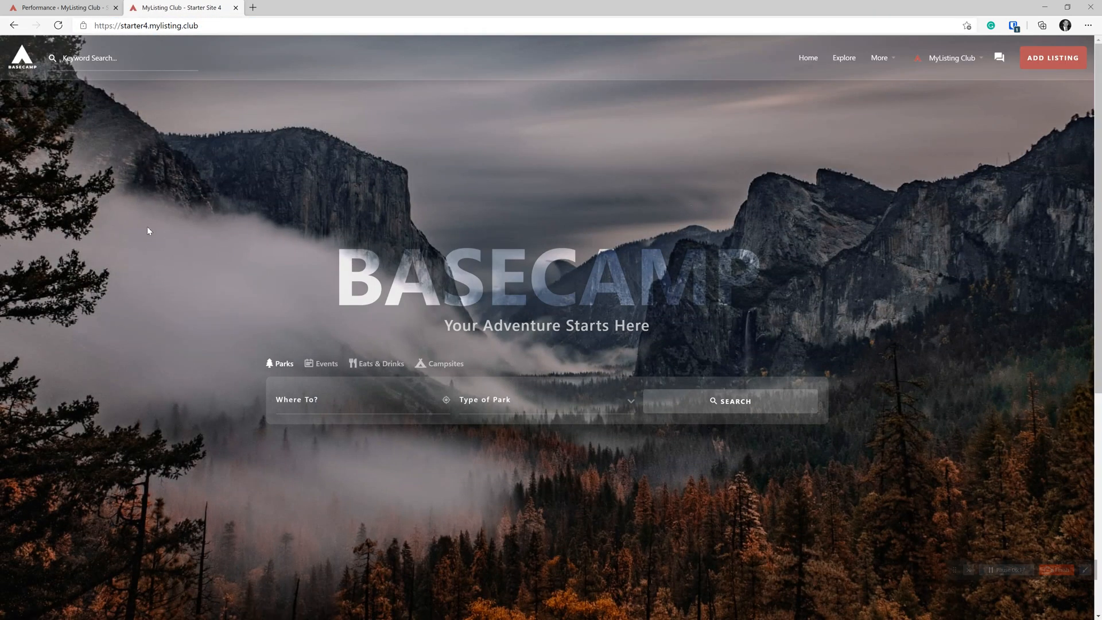
{"action": "left_click", "coordinate": [730, 401]}
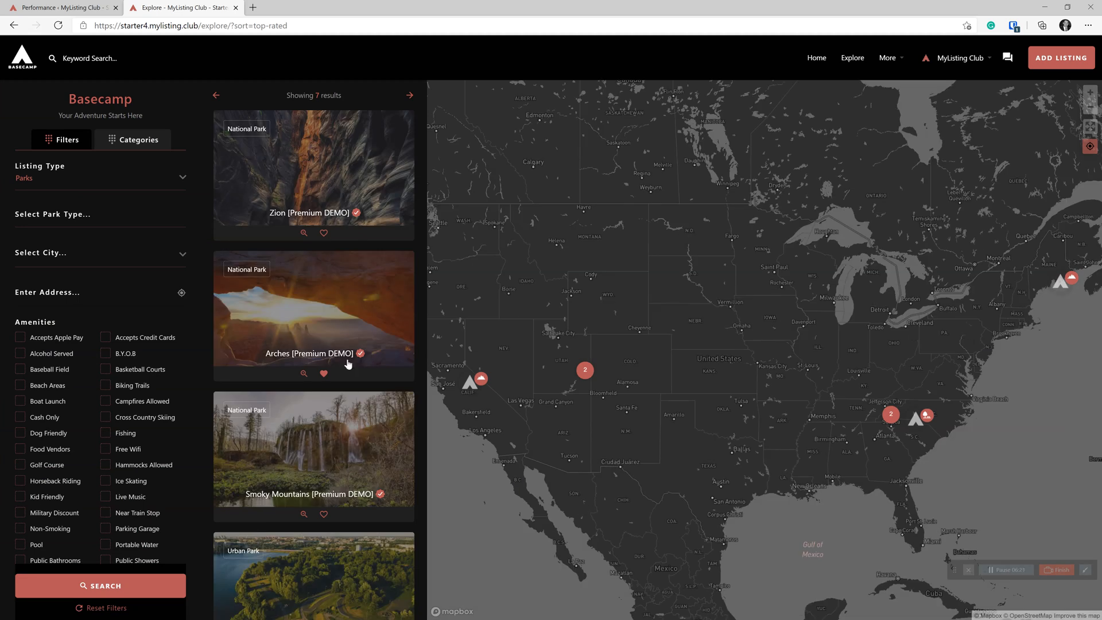
{"action": "mouse_move", "coordinate": [337, 168]}
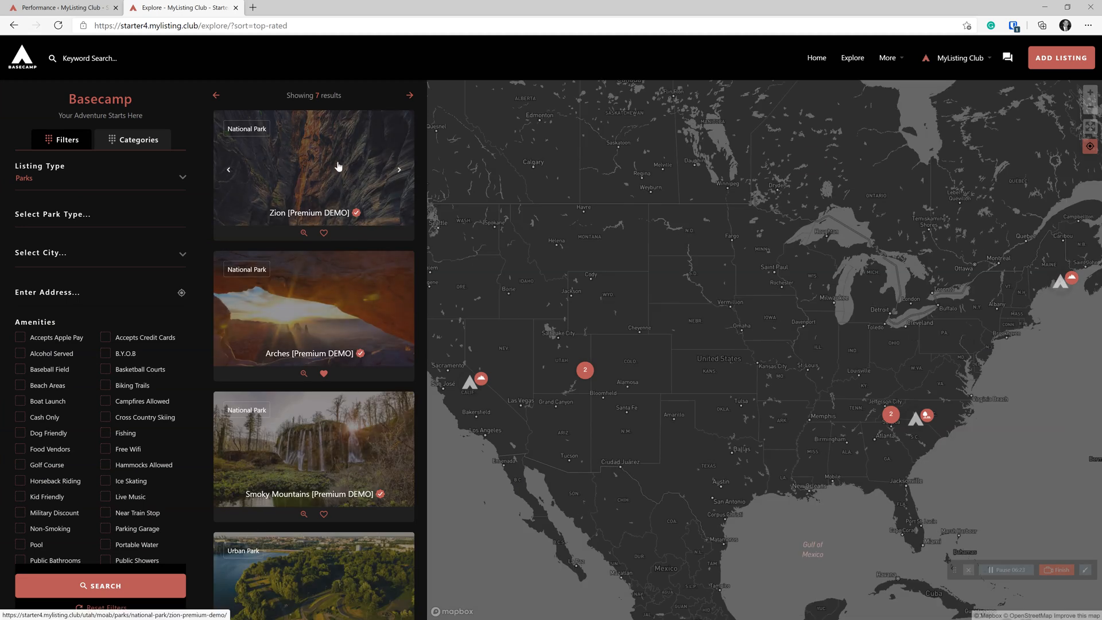
{"action": "left_click", "coordinate": [312, 173]}
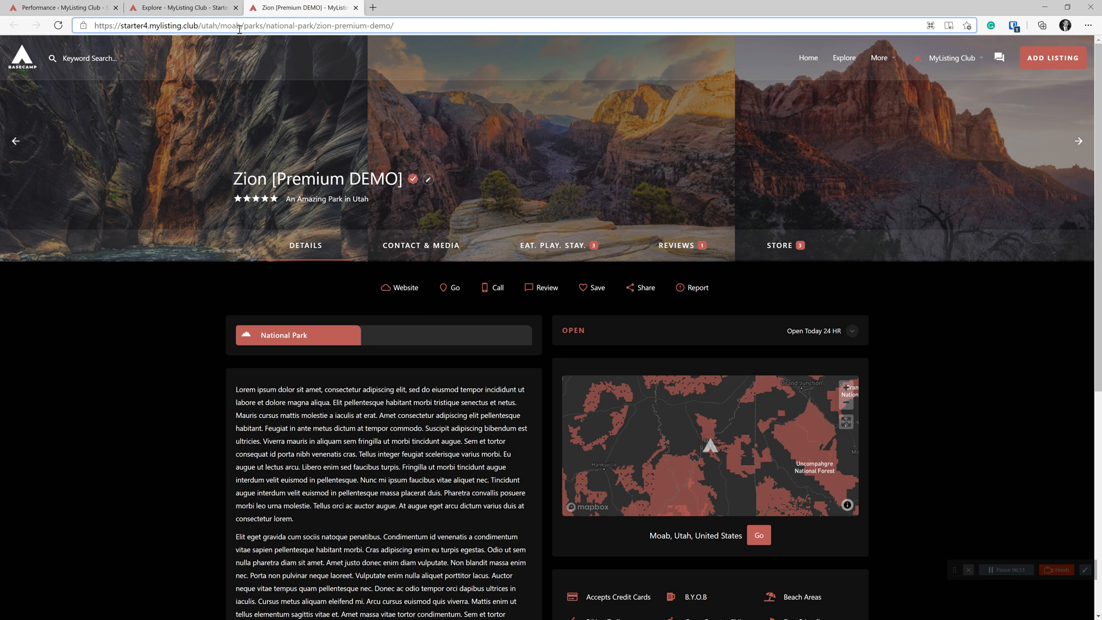
{"action": "mouse_move", "coordinate": [173, 392]}
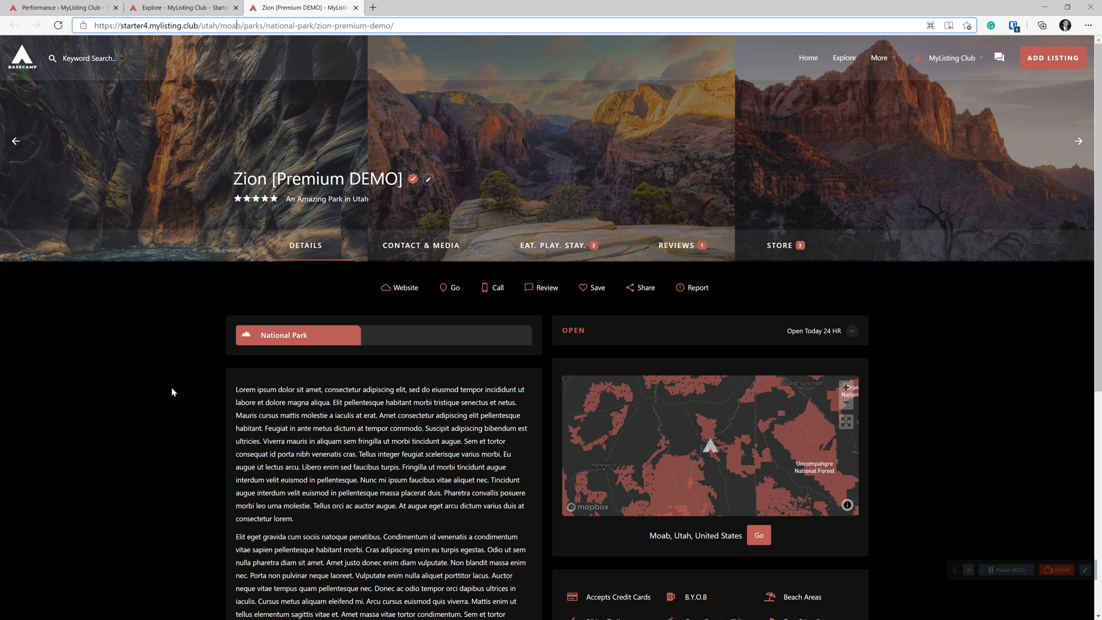